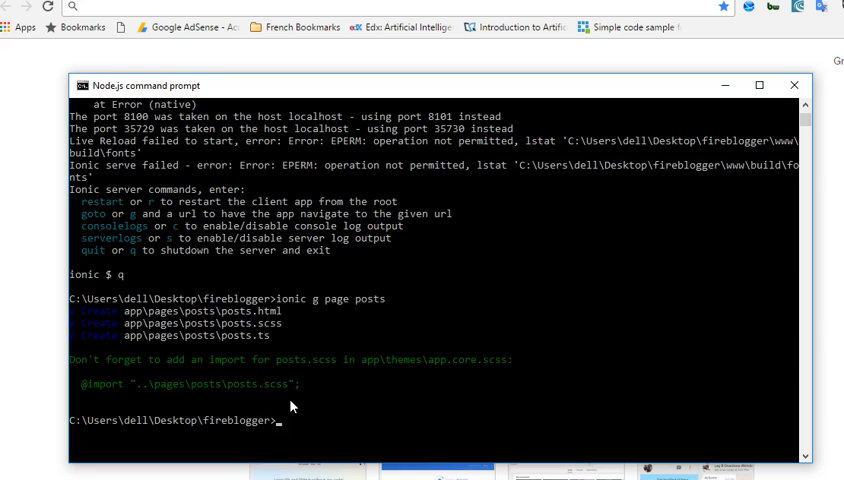
mouse_move(382, 332)
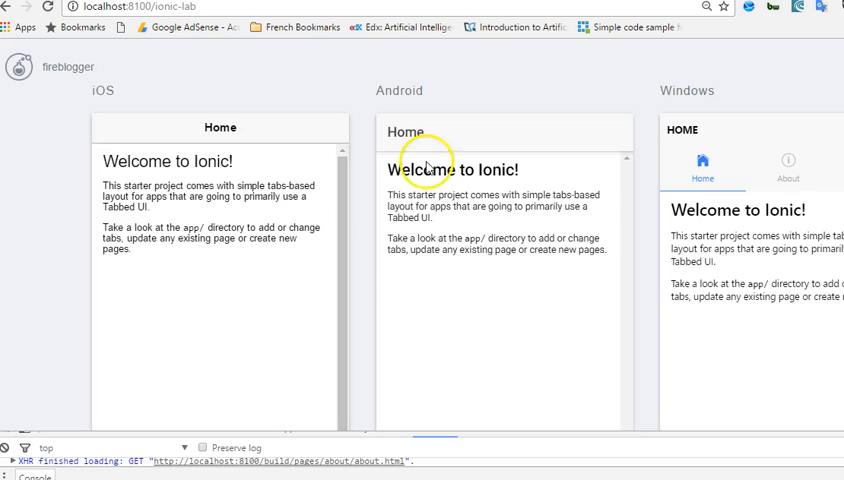
Step: Run 'npm install firebase --save' to add the firebase package to fireblogger
scroll(down, 3)
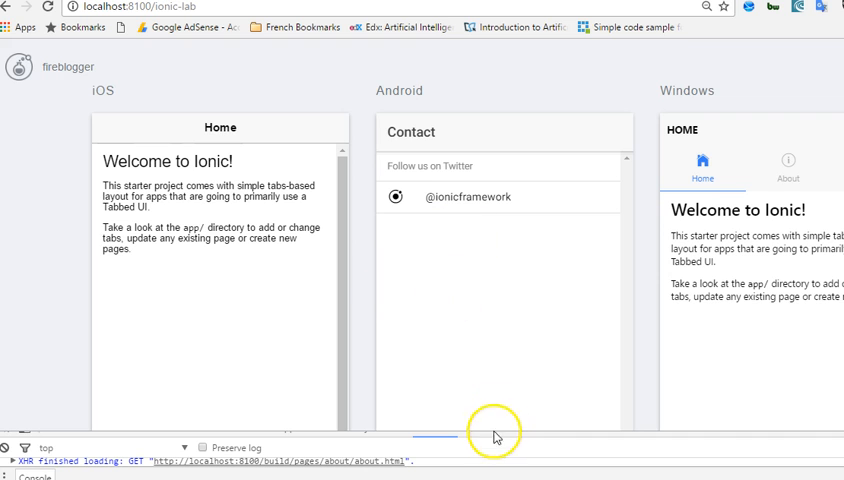
mouse_move(387, 102)
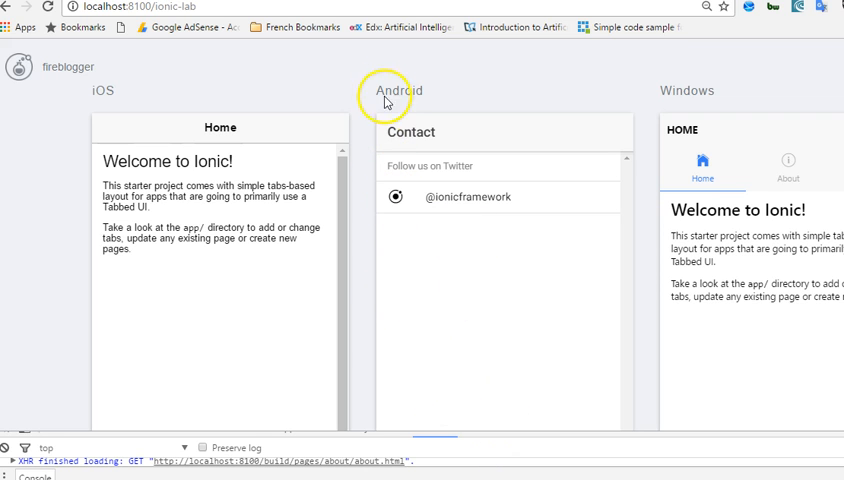
mouse_move(520, 382)
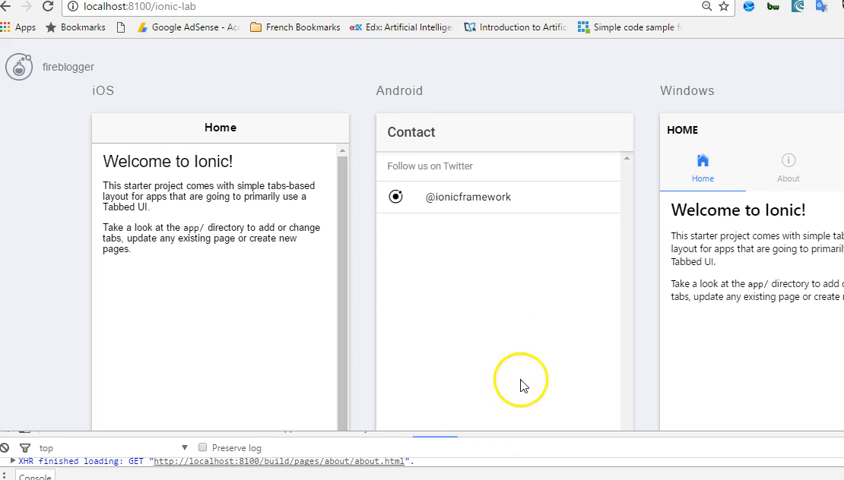
mouse_move(575, 464)
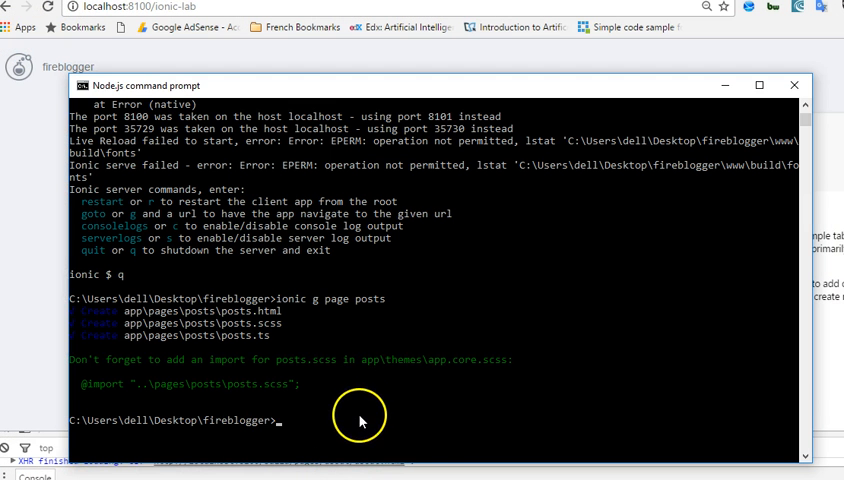
text(npm install)
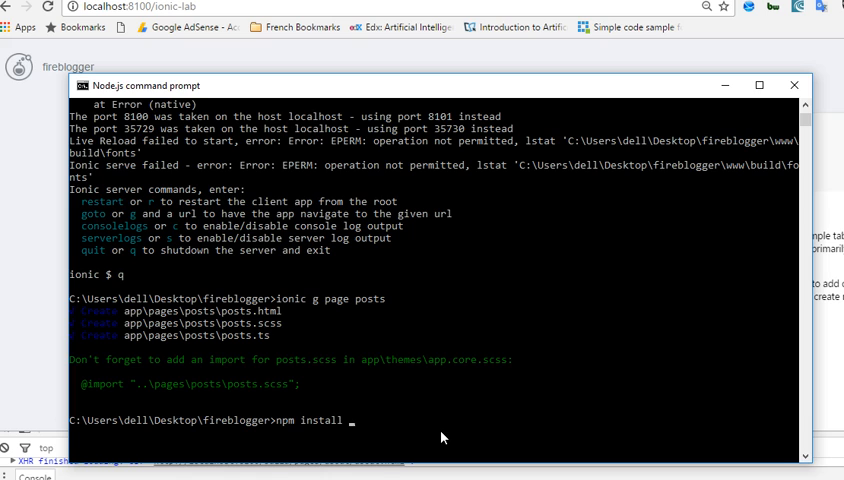
text(fireb)
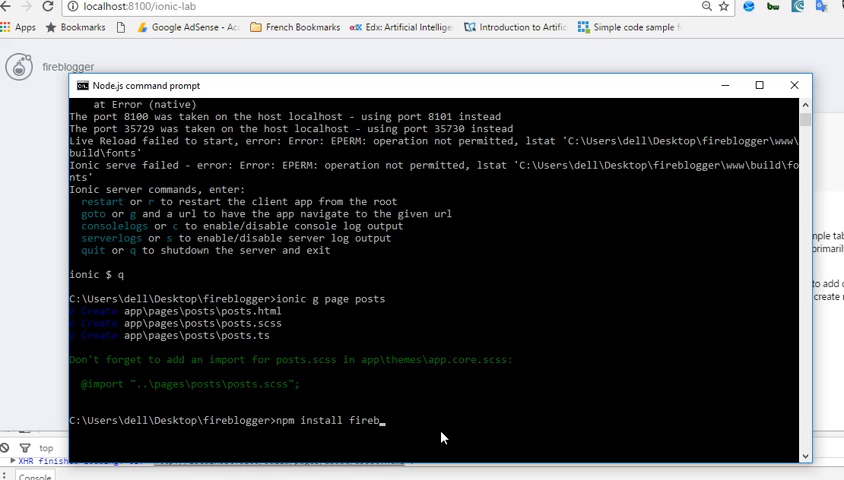
text(ase)
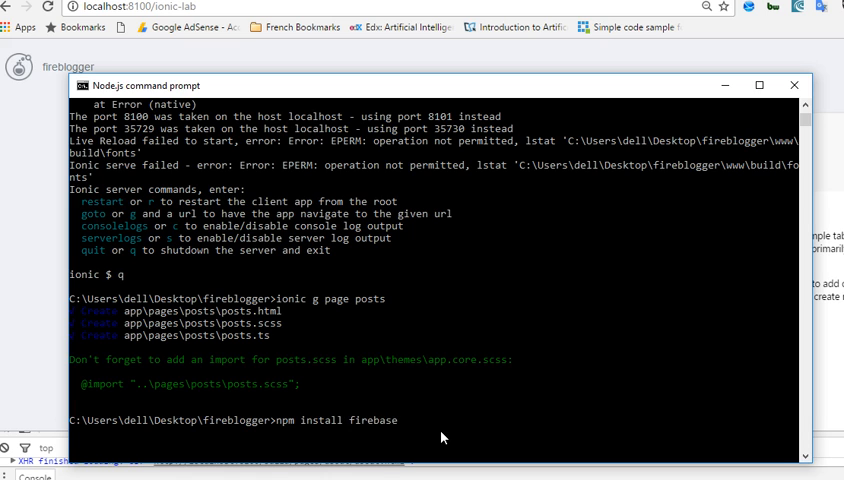
text(--save)
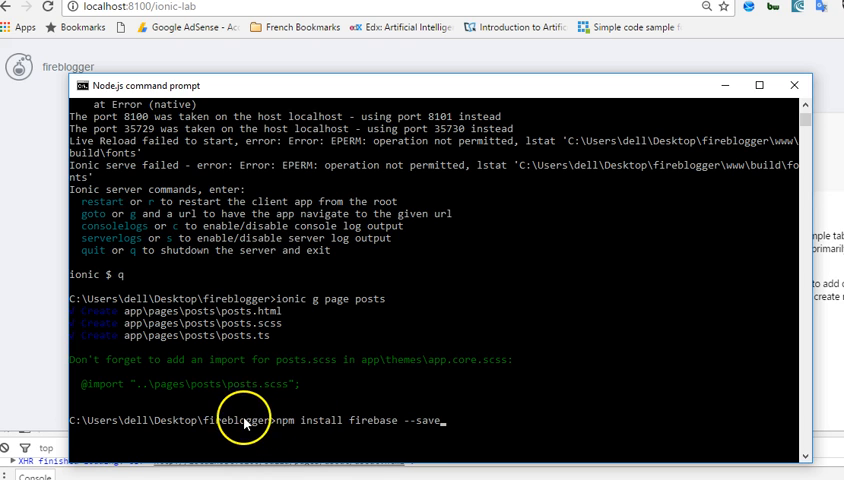
mouse_move(195, 433)
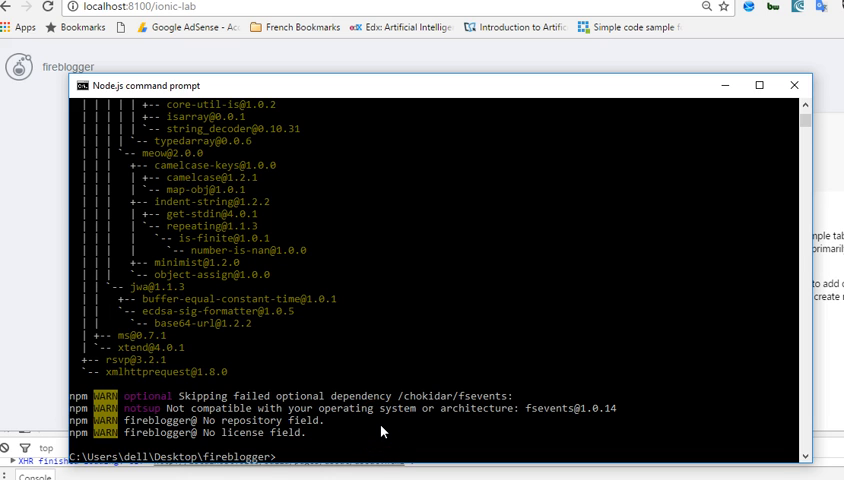
Step: Run 'typings install --save firebase' to install the firebase typings
text(typings i)
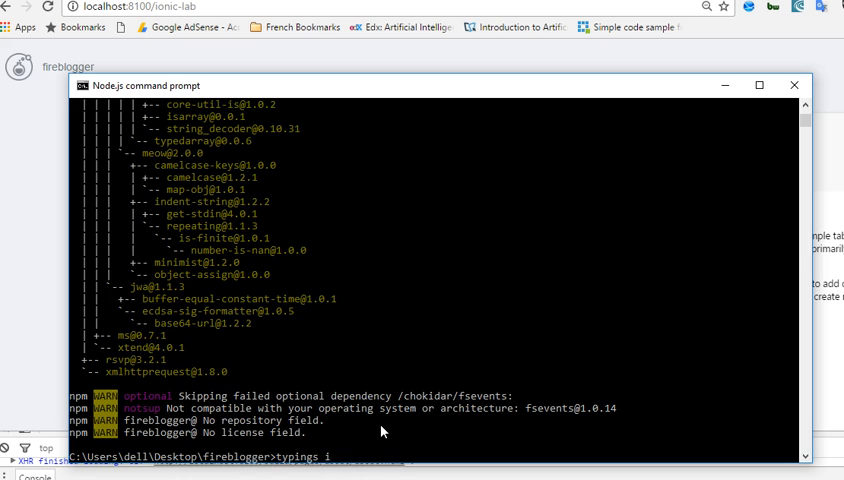
text(nstall --save firebase)
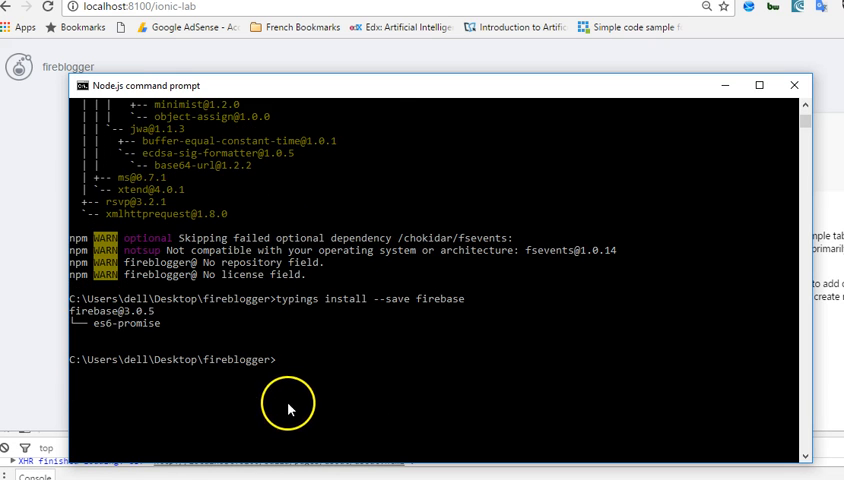
mouse_move(300, 403)
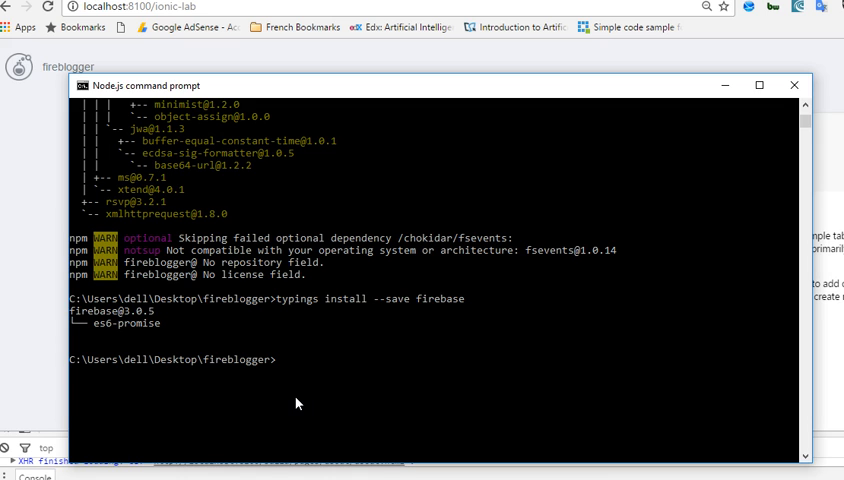
Step: Generate the login page with 'ionic g page login', correcting the 'ionig' typo
text(ioni)
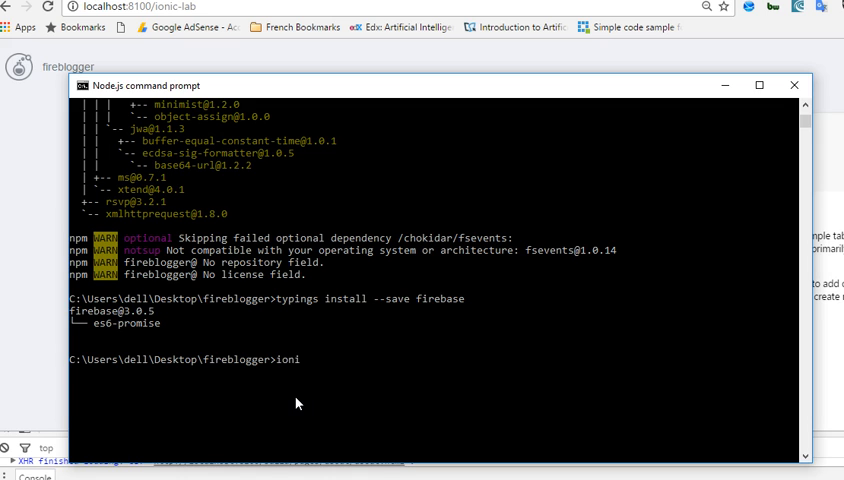
text(g g)
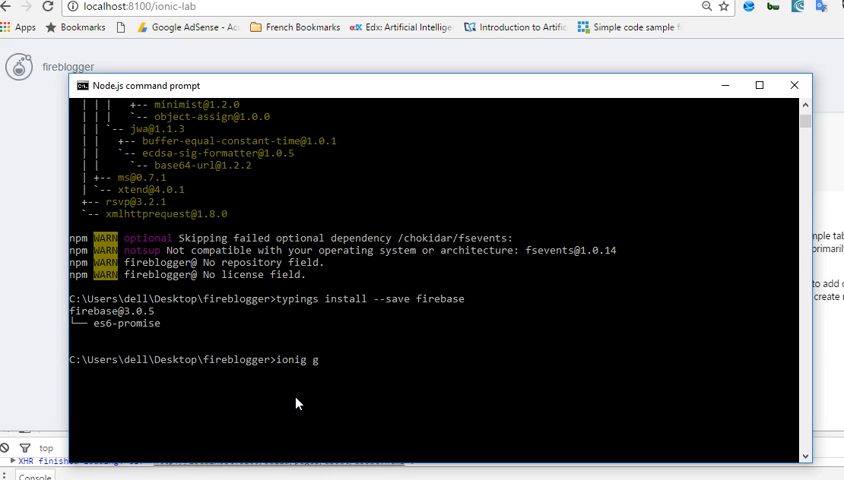
text(page login)
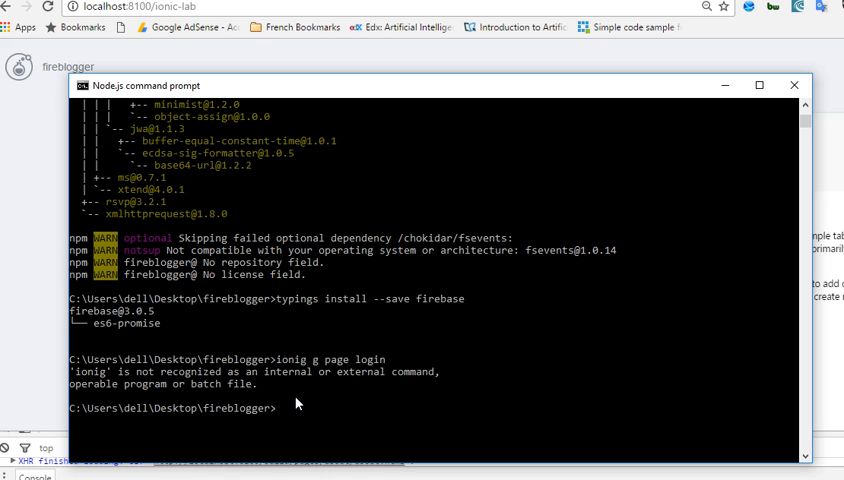
mouse_move(531, 335)
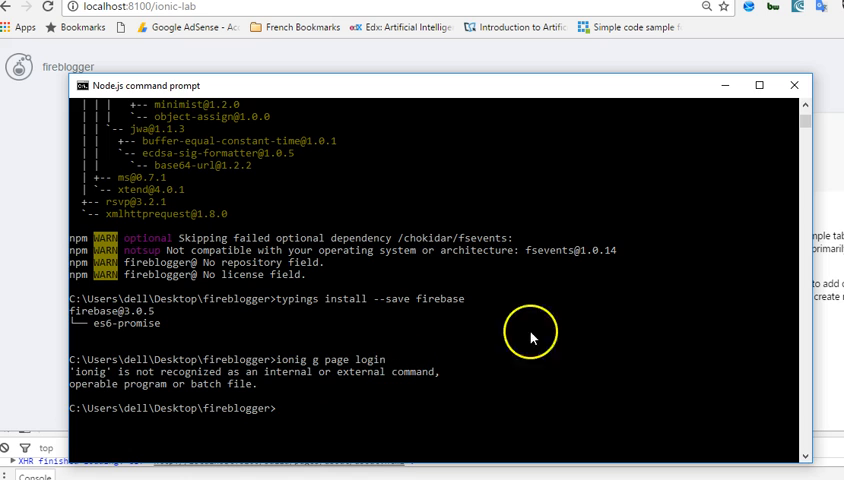
text(ionig g page login)
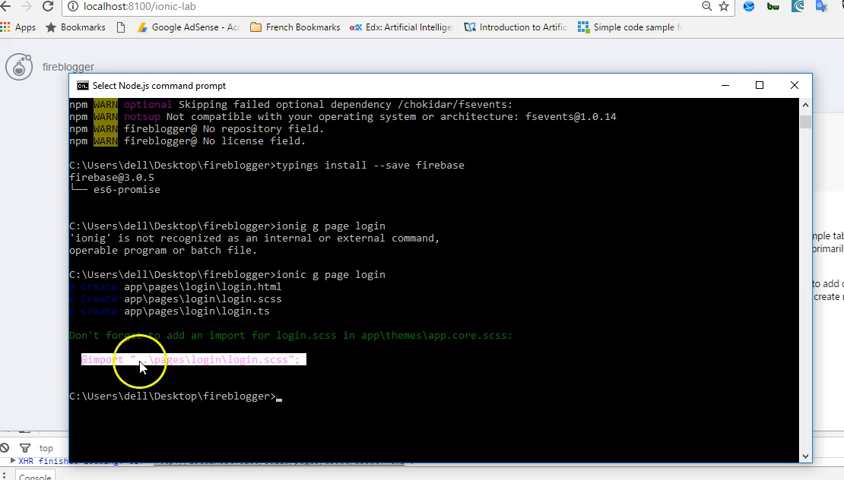
text(ionic g page login)
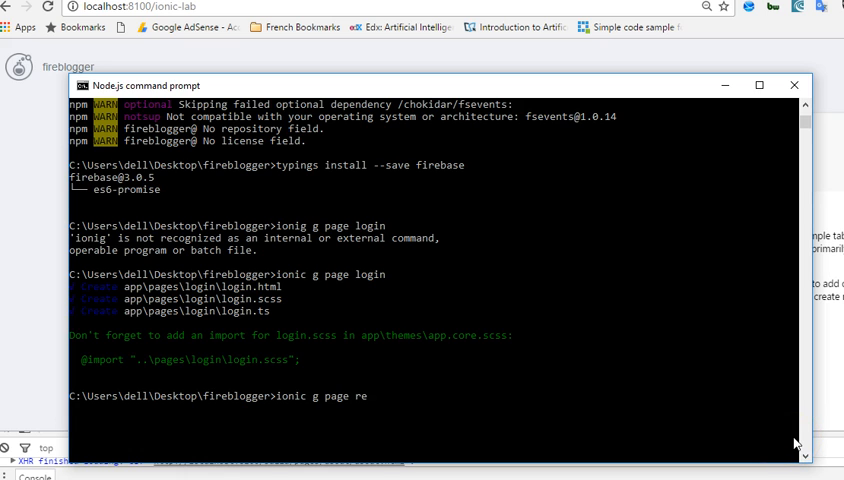
Step: Generate the reset-password page with 'ionic g page reset-password'
text(set)
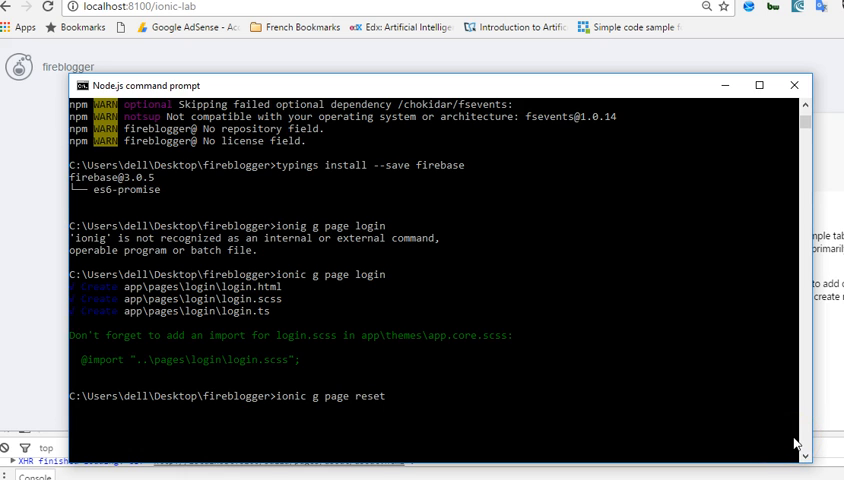
text(-password)
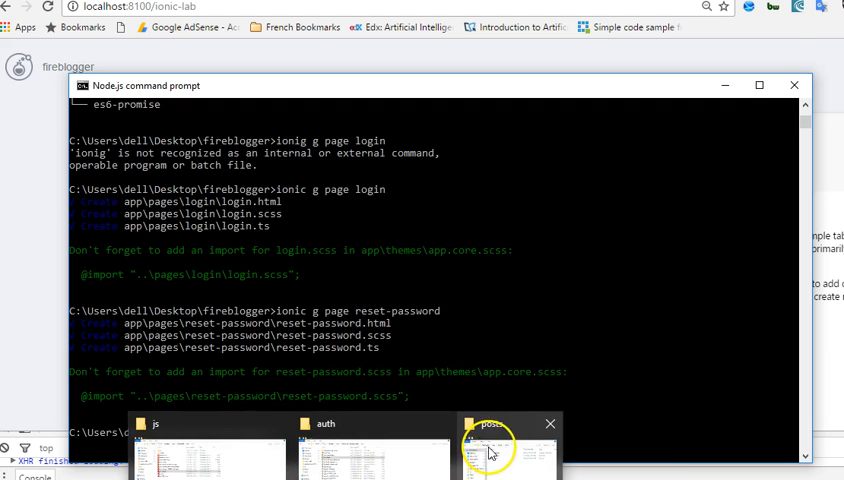
Step: From File Explorer's fireblogger app folder, open app.ts in the code editor
click(490, 451)
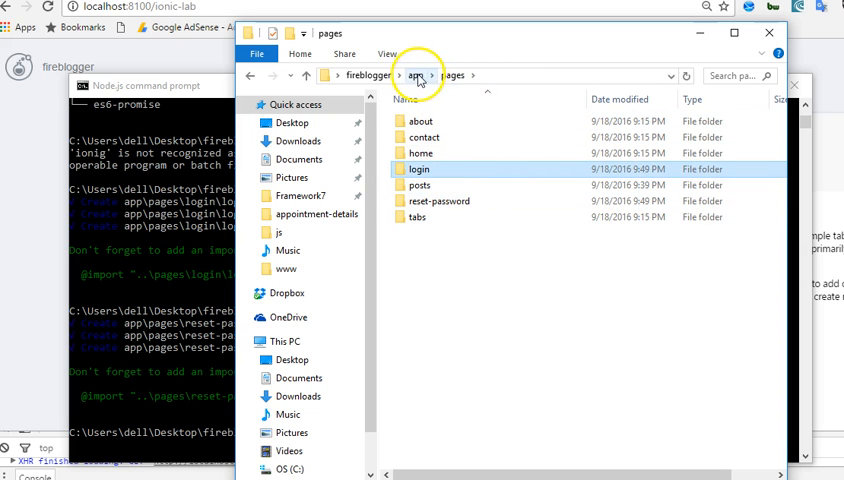
click(415, 74)
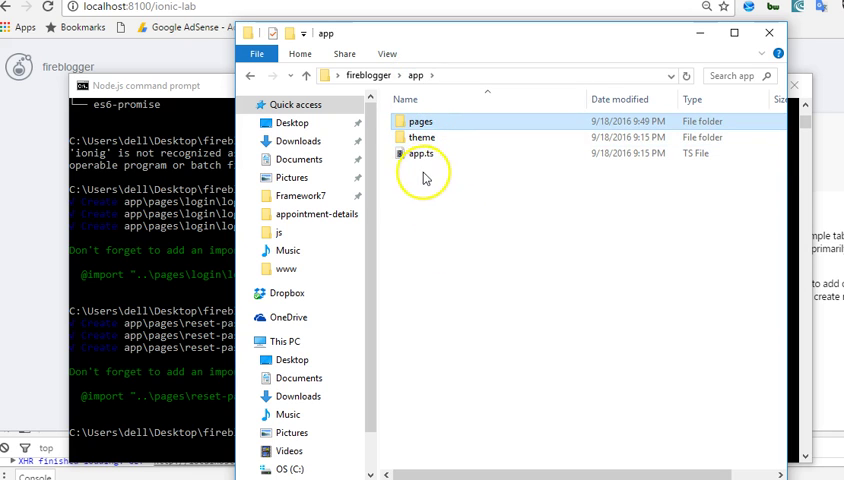
click(422, 153)
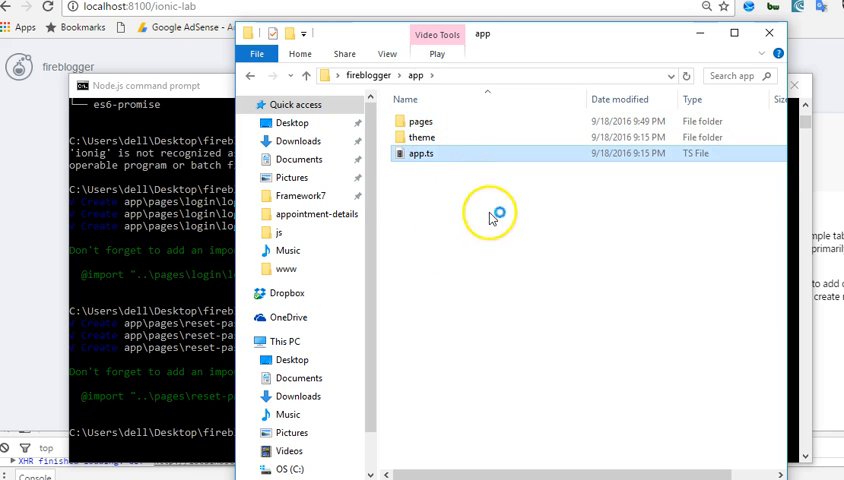
double_click(422, 153)
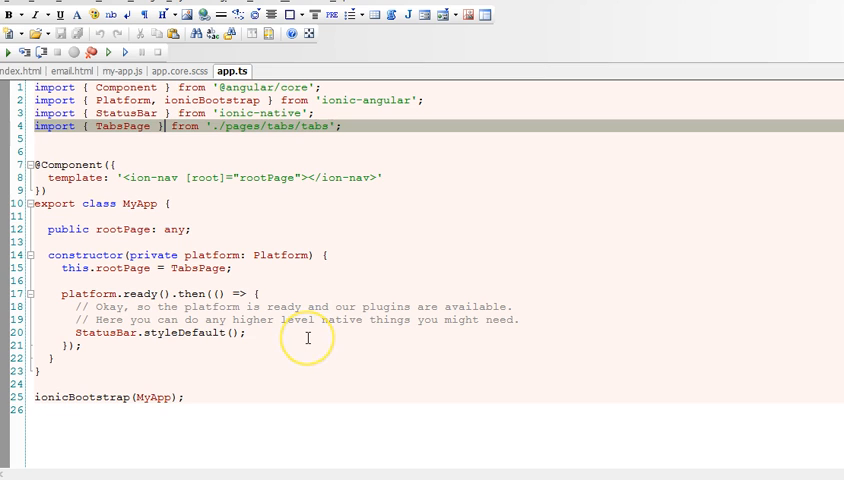
Step: Duplicate the TabsPage import as a LoginPage import from './pages/login/login'
double_click(123, 127)
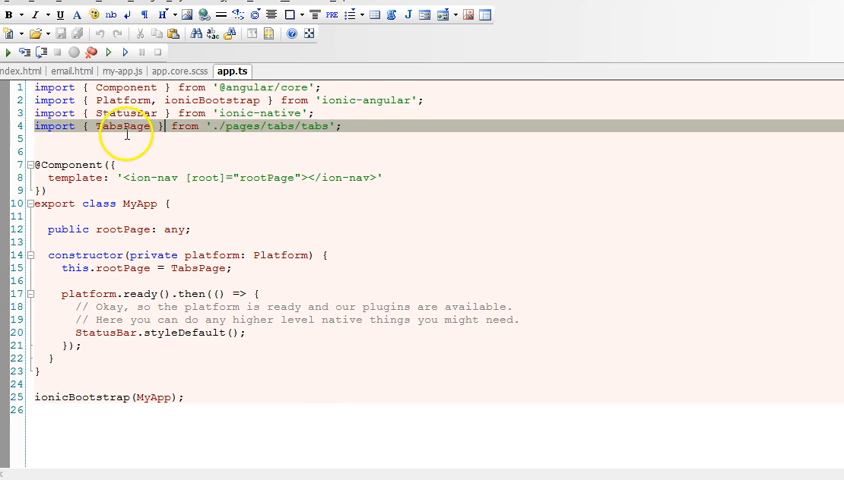
double_click(110, 126)
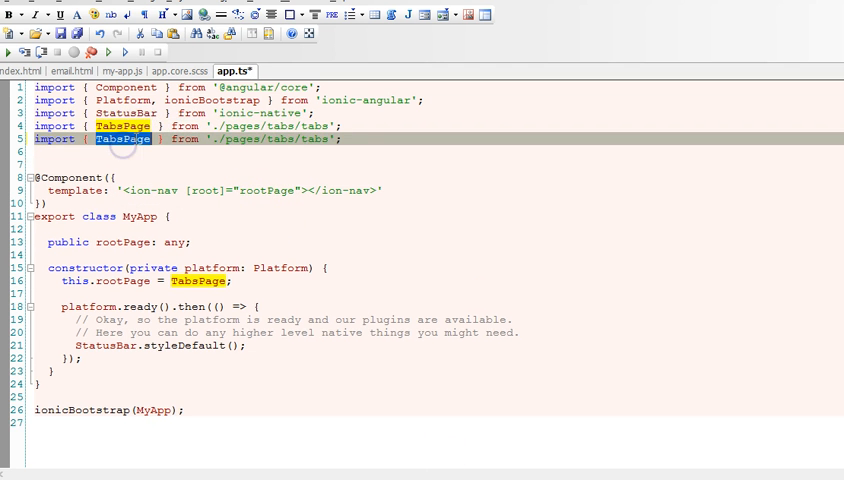
text(Login)
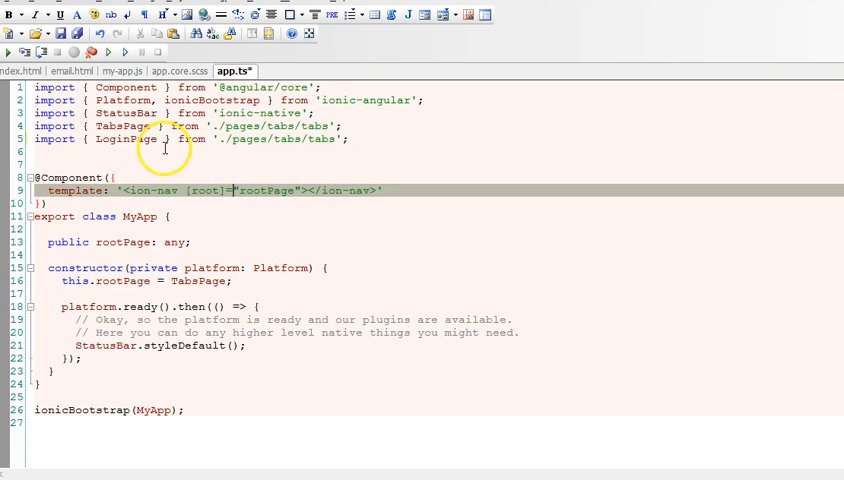
double_click(248, 139)
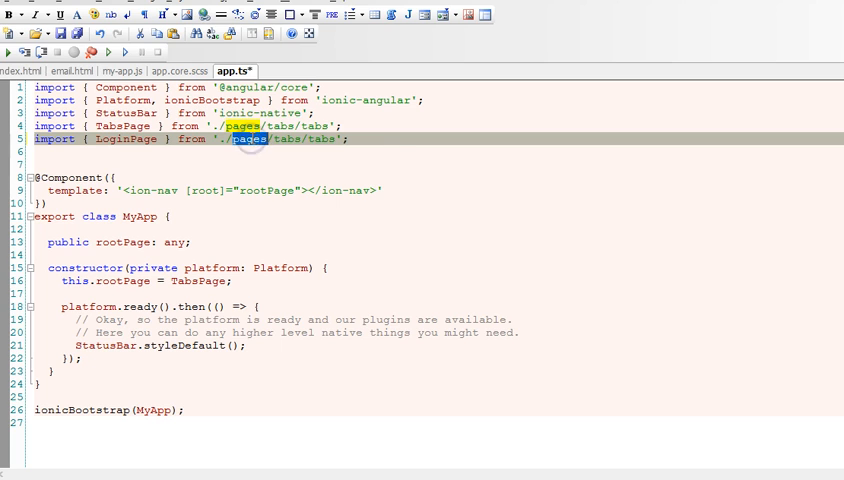
text(login)
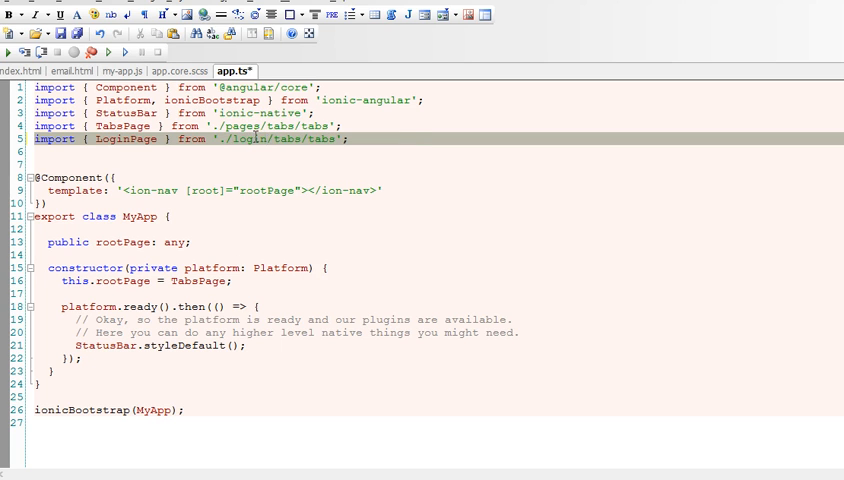
double_click(288, 139)
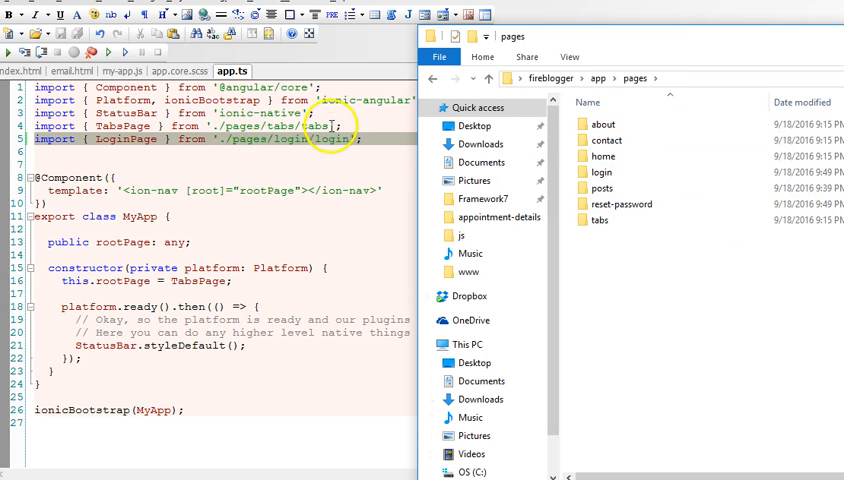
Step: Open login.ts from the login folder and check its exported LoginPage class name
double_click(602, 172)
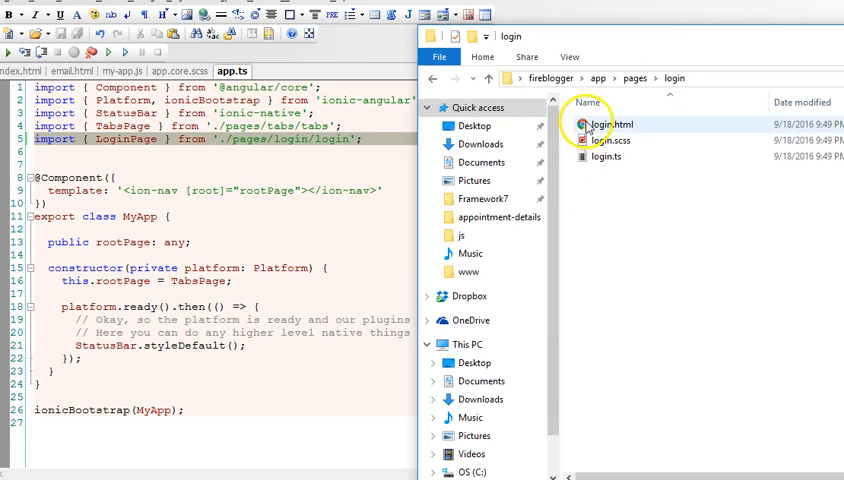
click(609, 156)
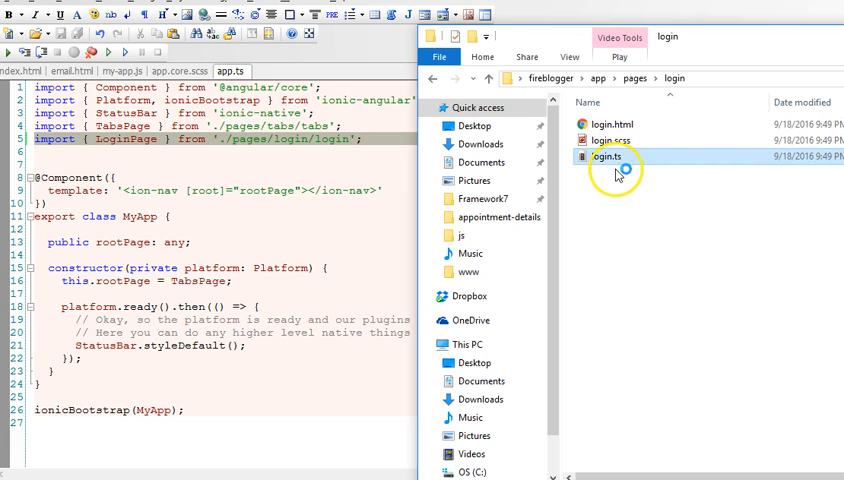
double_click(604, 160)
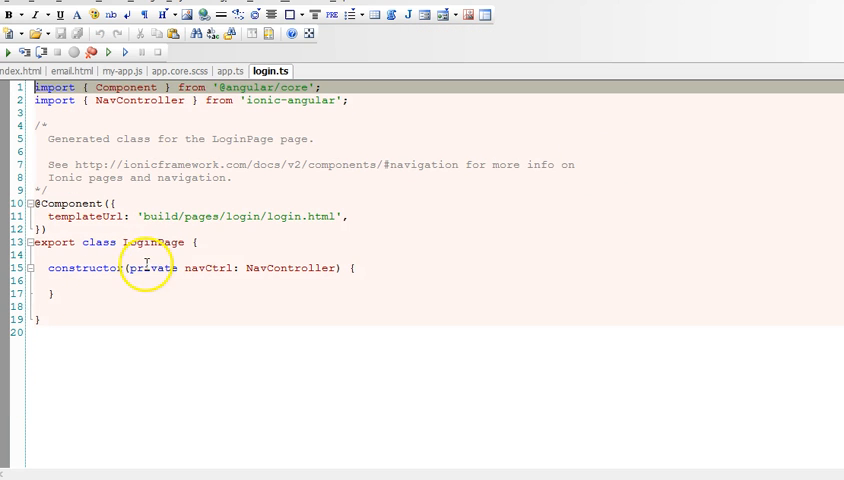
click(168, 242)
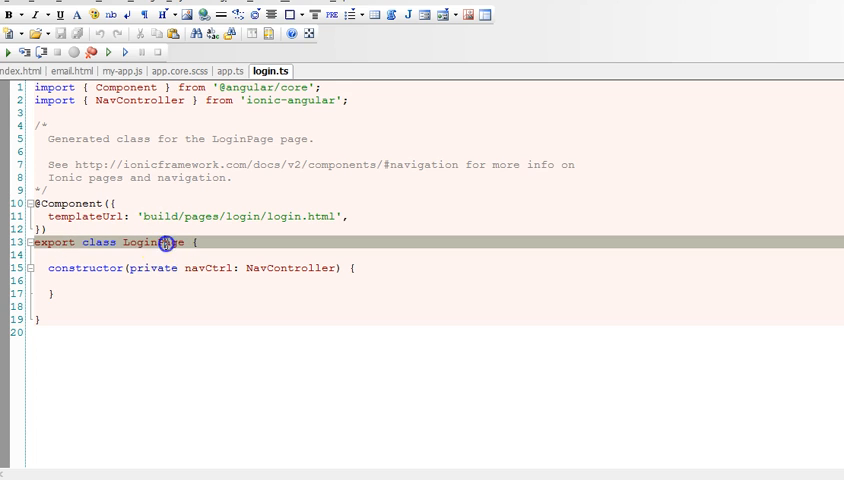
double_click(153, 242)
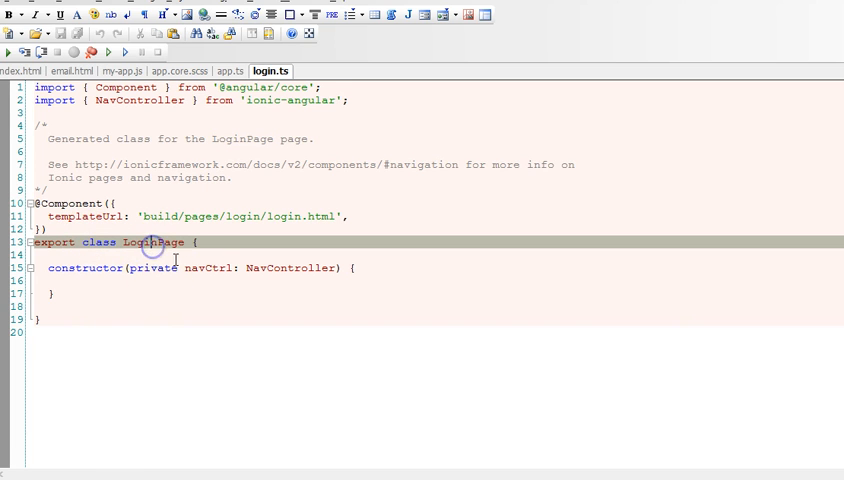
Step: Compare the login.ts and app.ts tabs, ending back on app.ts
click(231, 72)
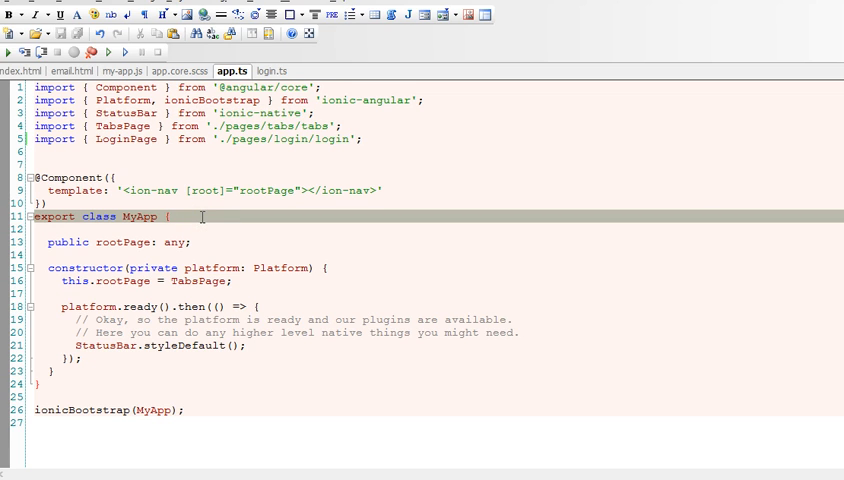
click(175, 217)
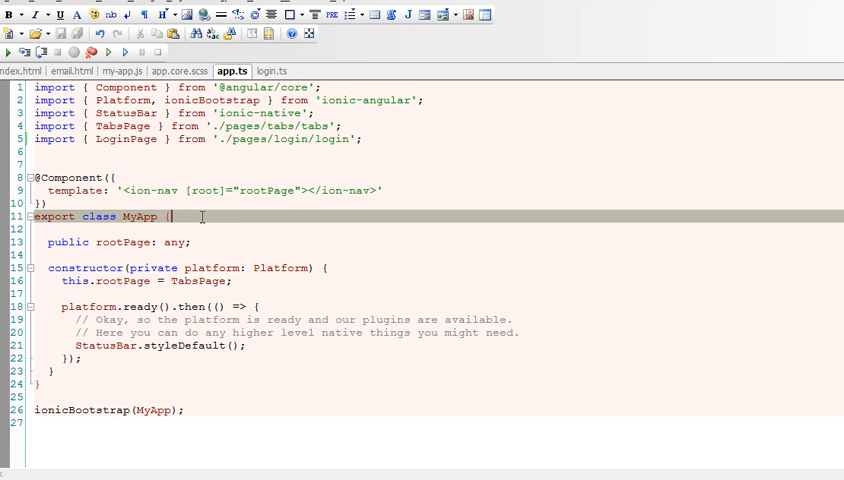
click(271, 71)
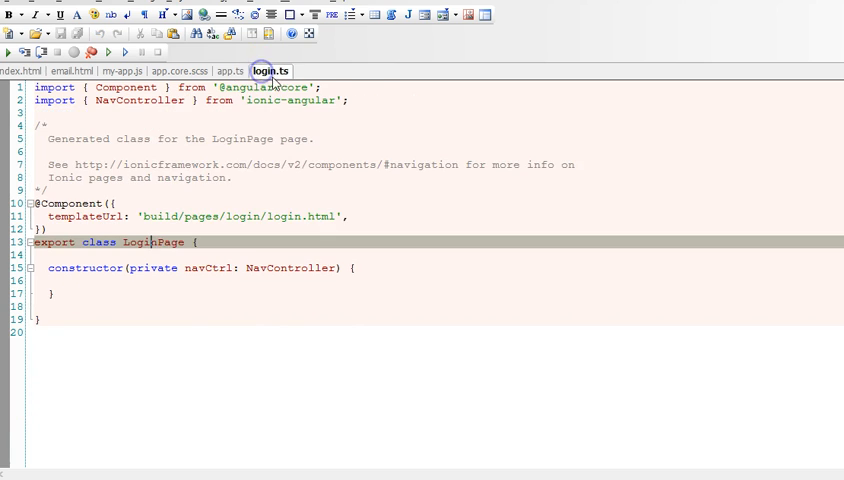
click(230, 71)
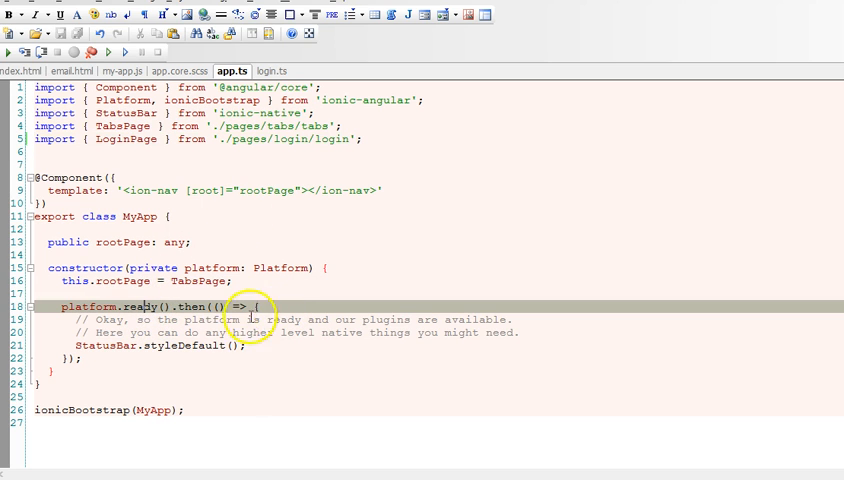
click(272, 72)
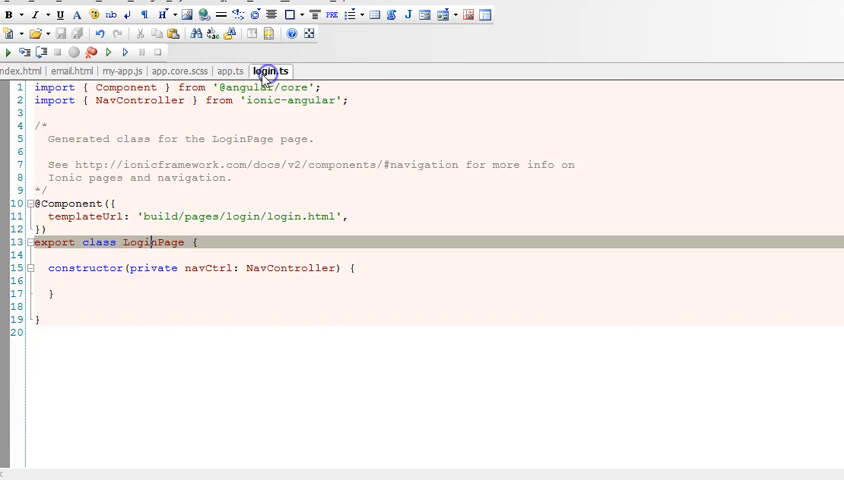
click(231, 71)
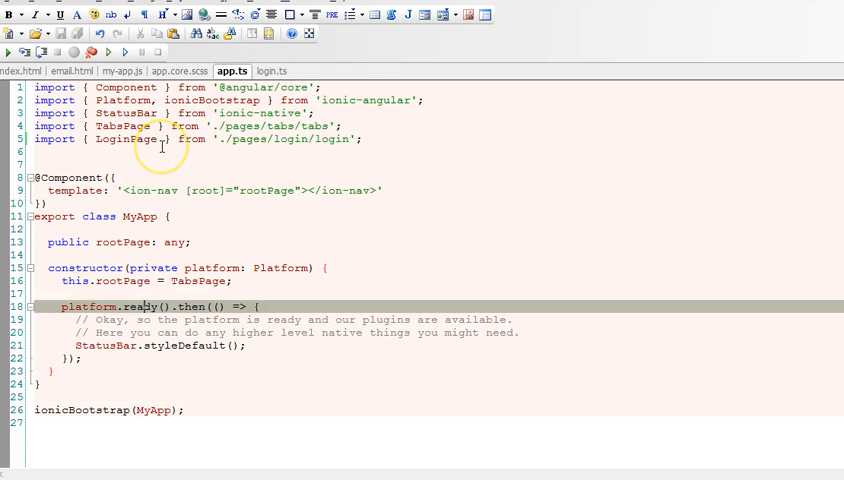
mouse_move(214, 364)
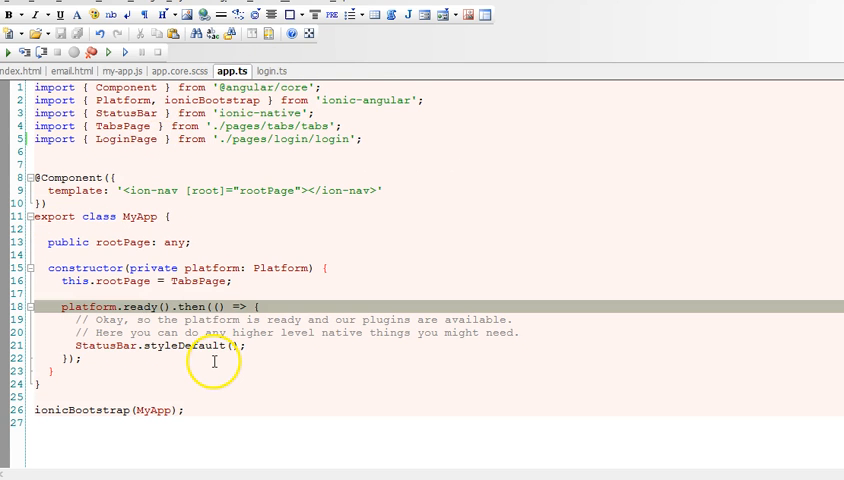
mouse_move(218, 362)
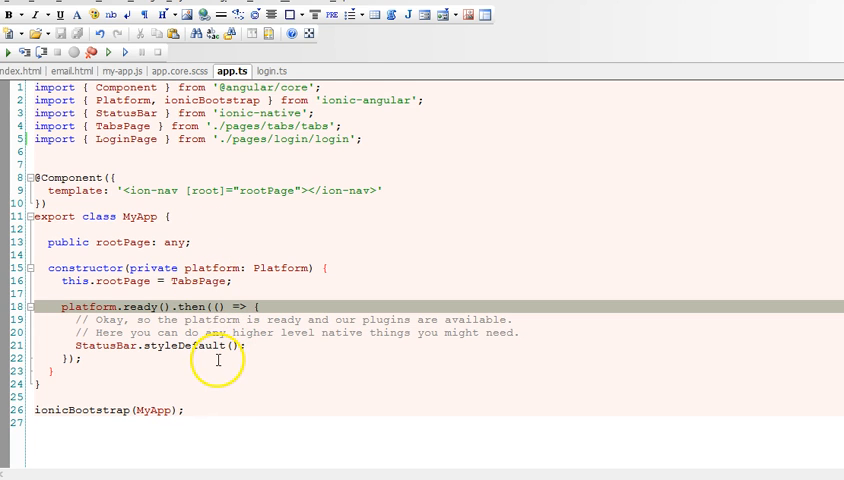
mouse_move(300, 127)
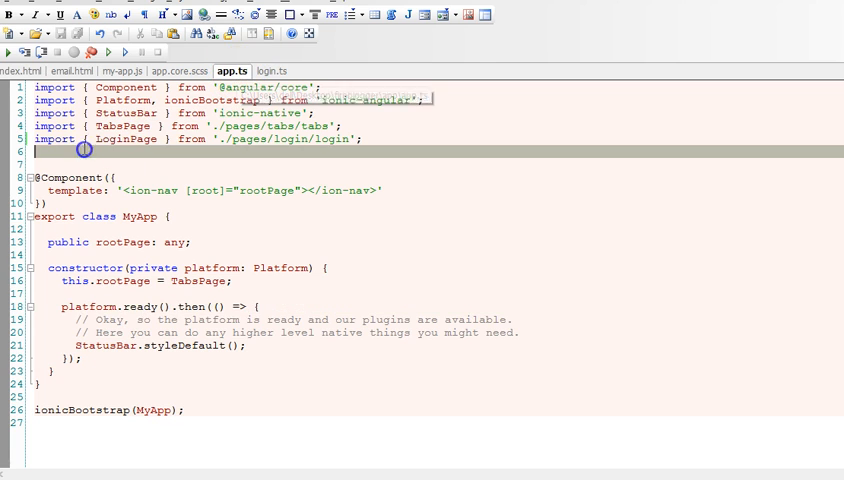
Step: Add `import * as firebase from 'firebase';` to app.ts, accepting the autocomplete suggestion
text(import * as fire)
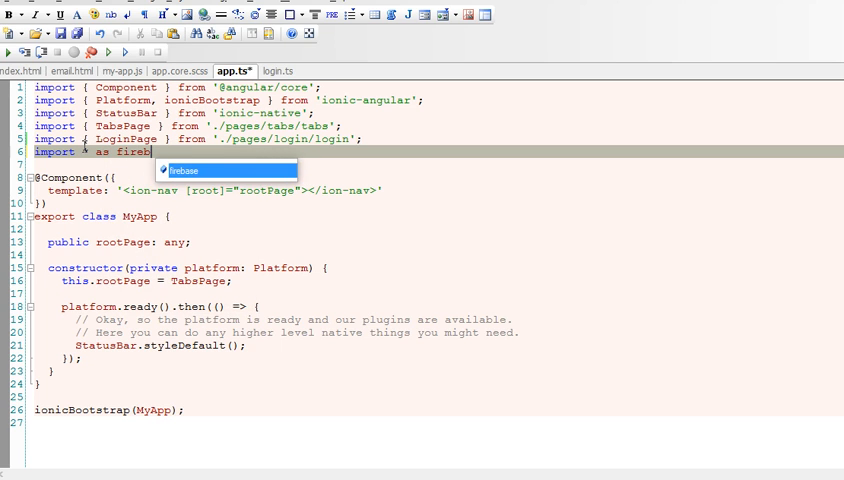
text(base from 'firebase)
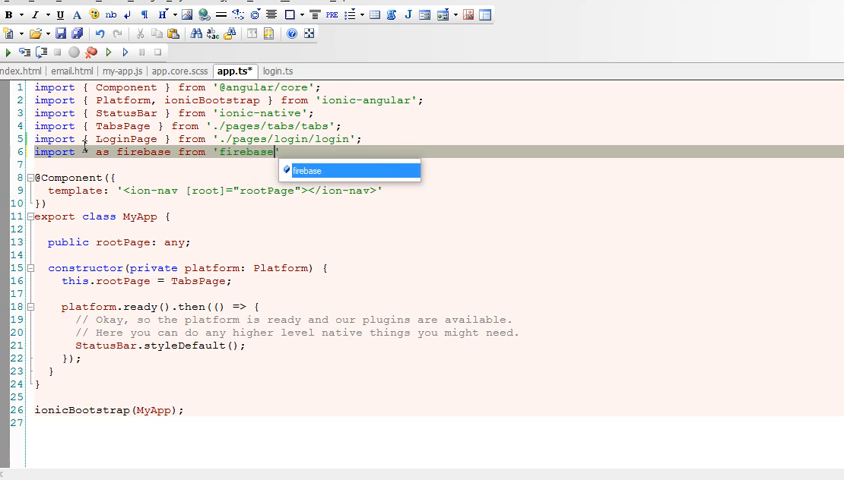
key(Enter)
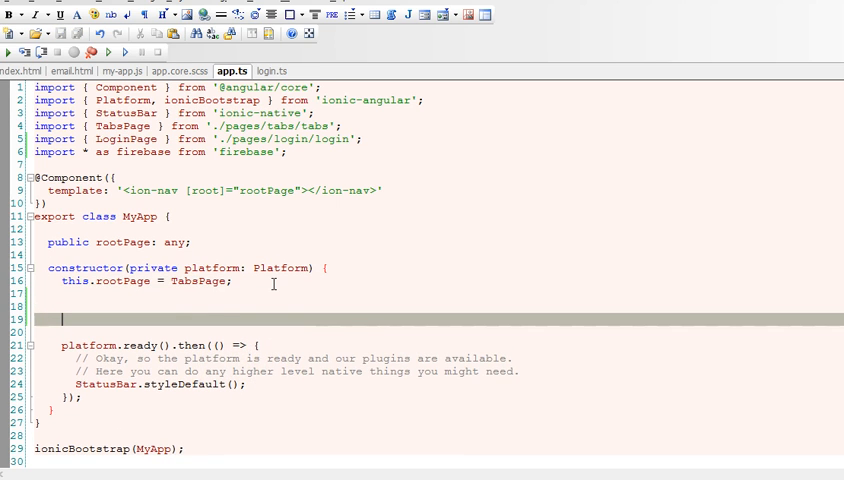
Step: Insert blank lines around this.rootPage = TabsPage; in the constructor
double_click(75, 281)
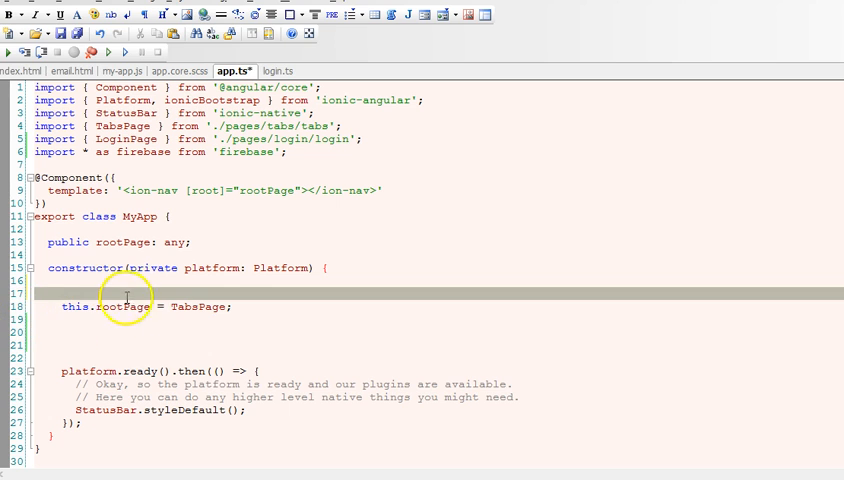
mouse_move(212, 307)
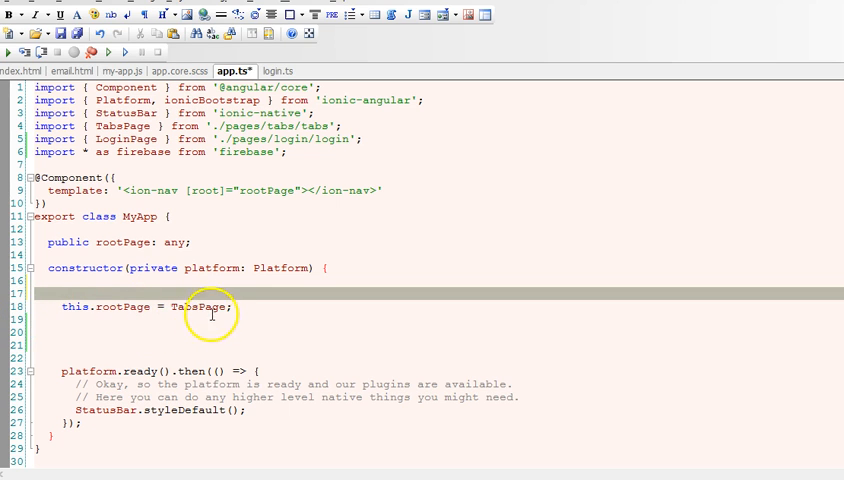
double_click(197, 306)
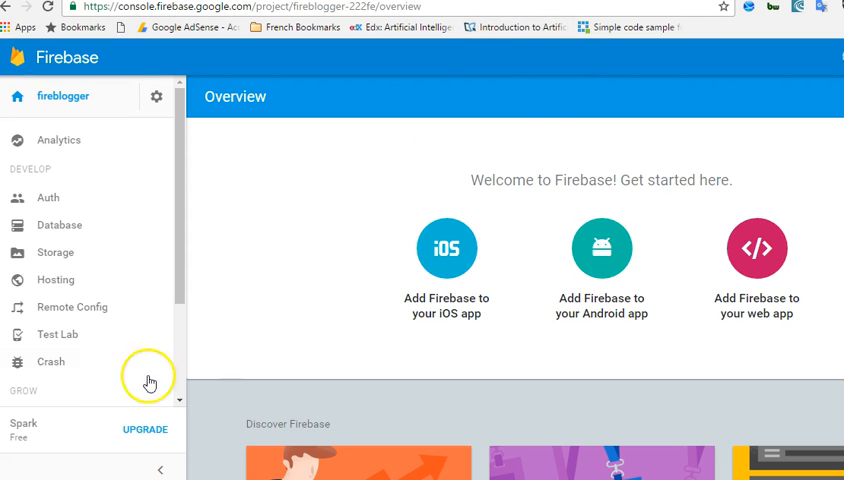
mouse_move(285, 306)
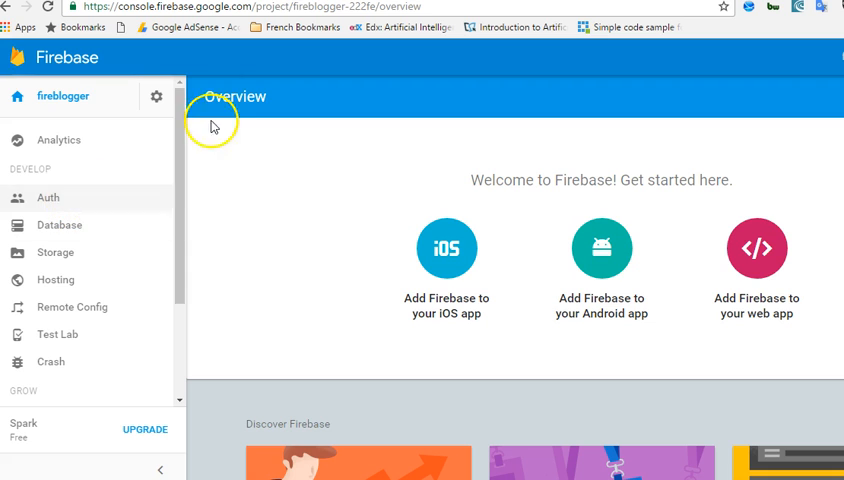
Step: Go to Auth for the fireblogger project and start Set Up Sign-In Method
click(48, 197)
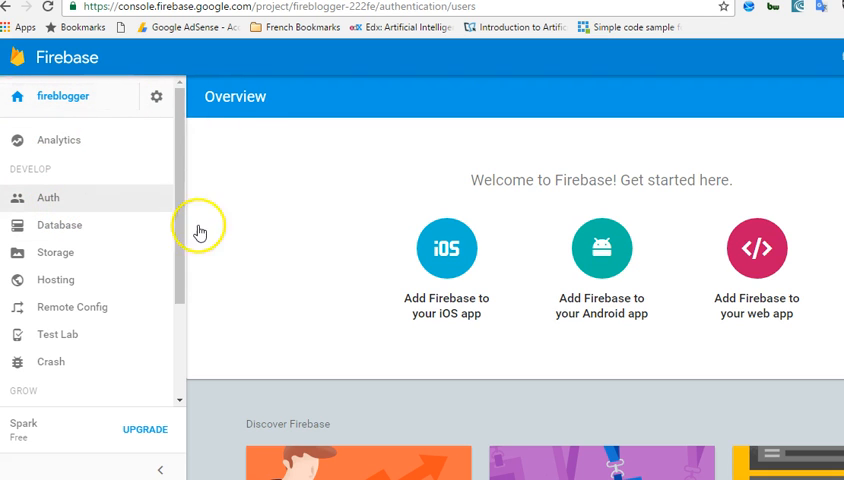
click(47, 197)
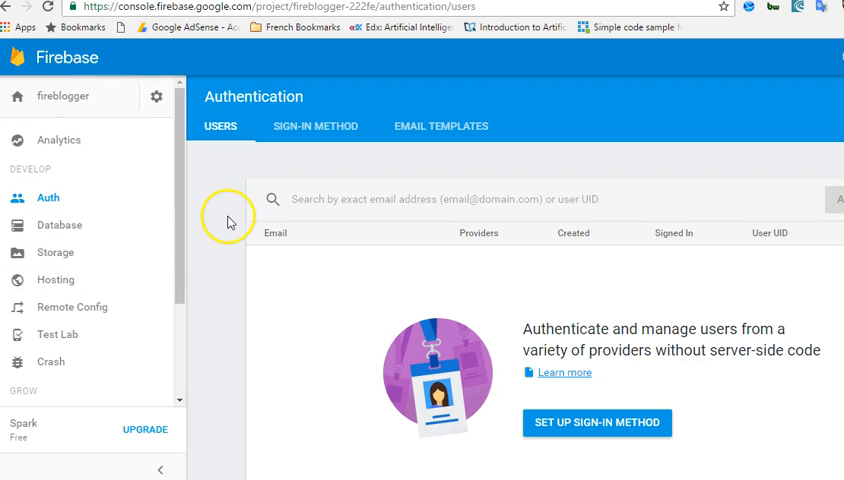
scroll(down, 3)
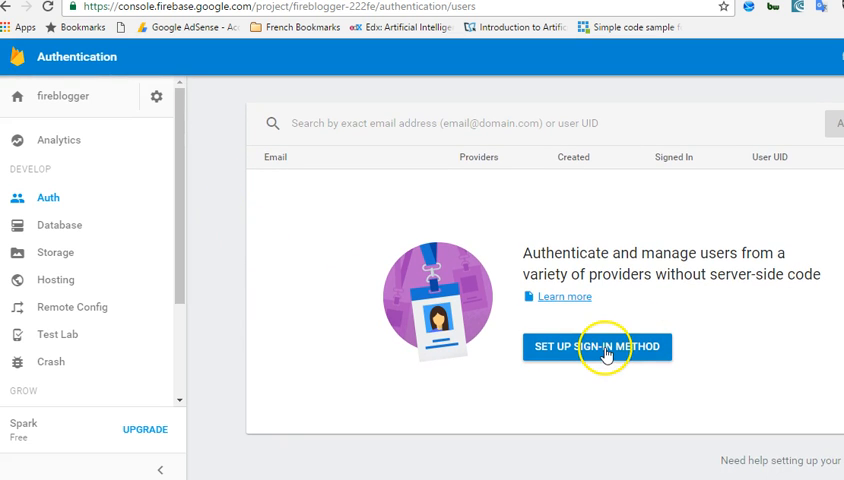
click(597, 346)
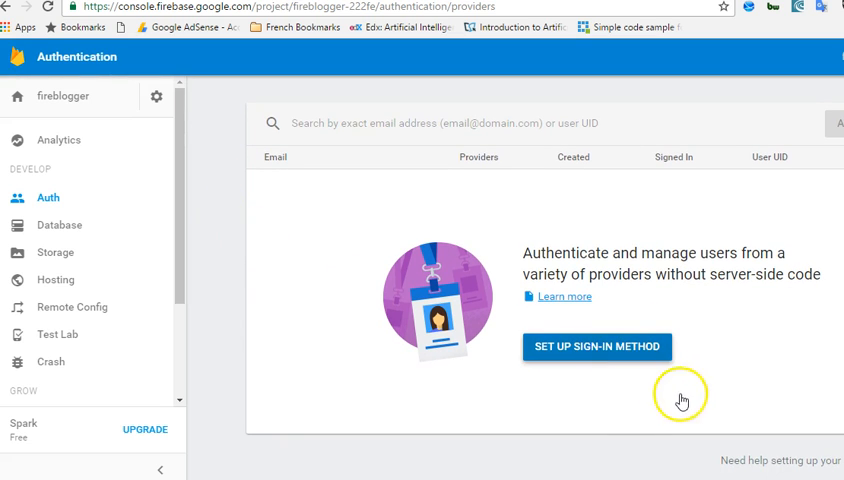
click(597, 346)
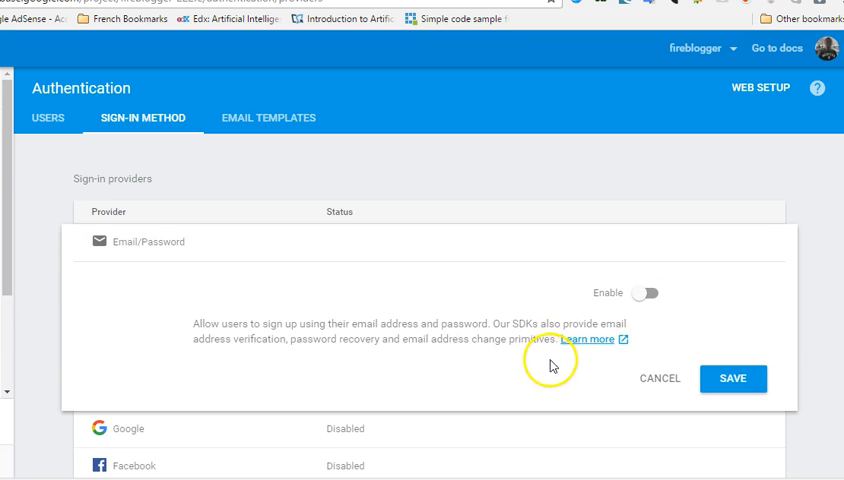
Step: Enable and save the Email/Password and Google providers, then view the Users list
scroll(down, 3)
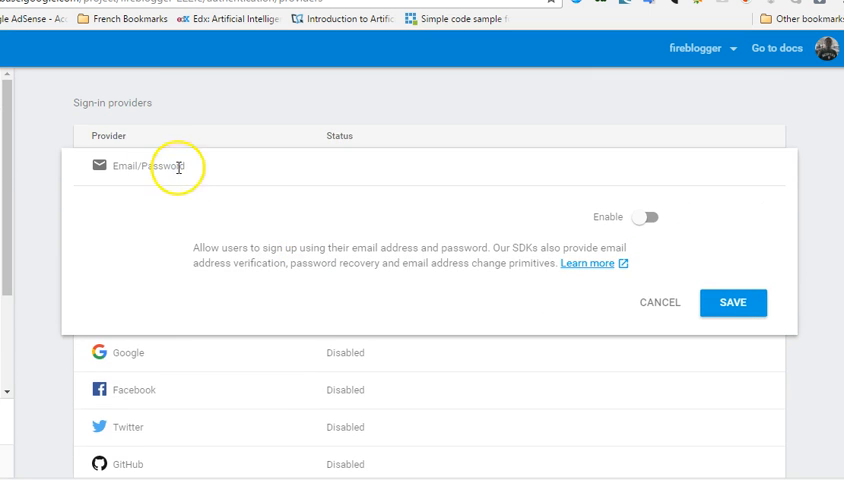
click(733, 302)
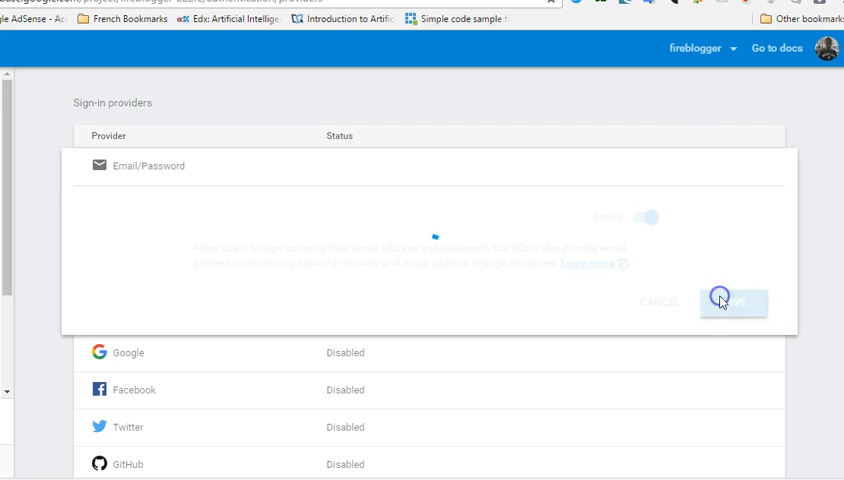
click(734, 302)
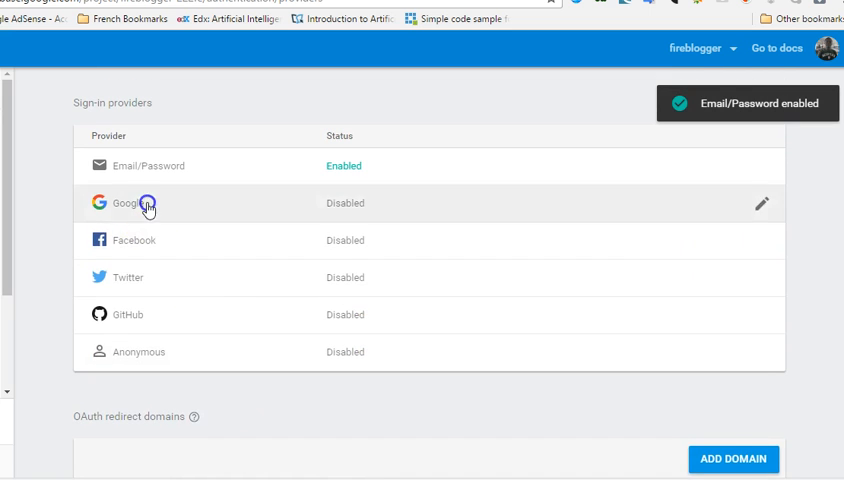
click(145, 203)
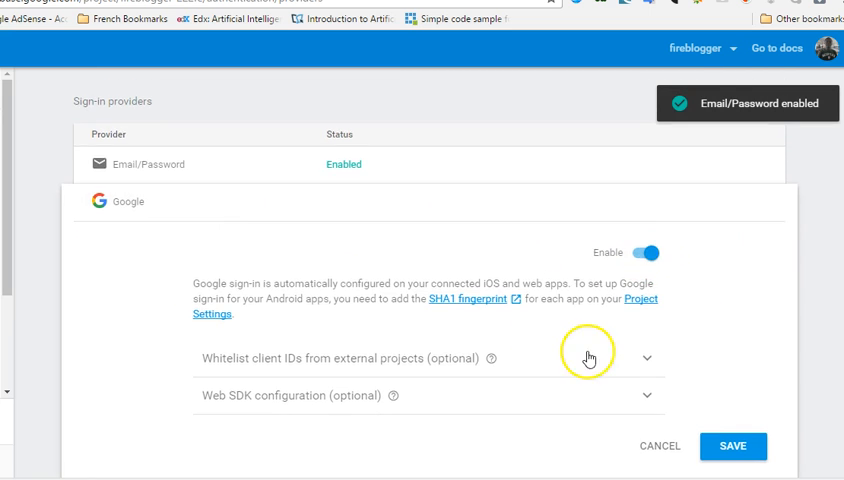
click(737, 445)
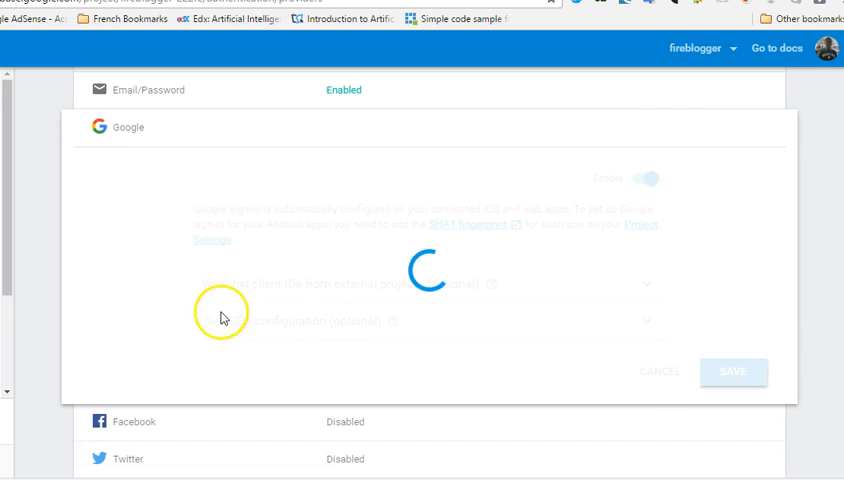
click(735, 371)
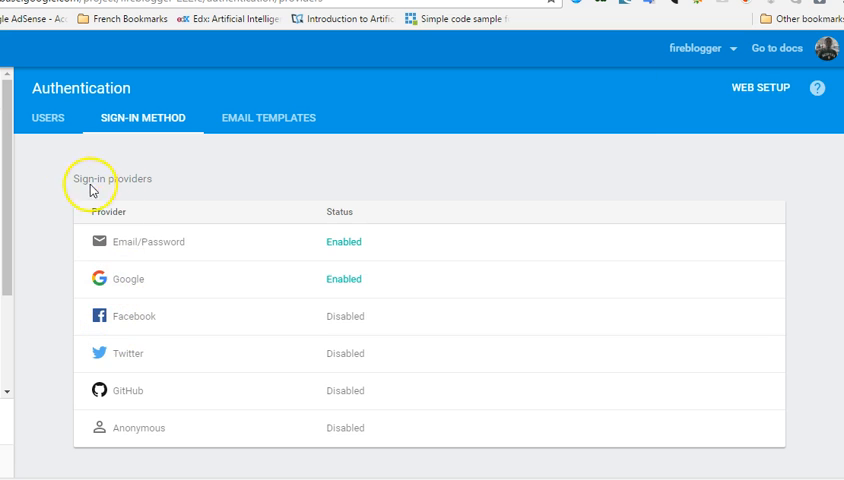
click(52, 117)
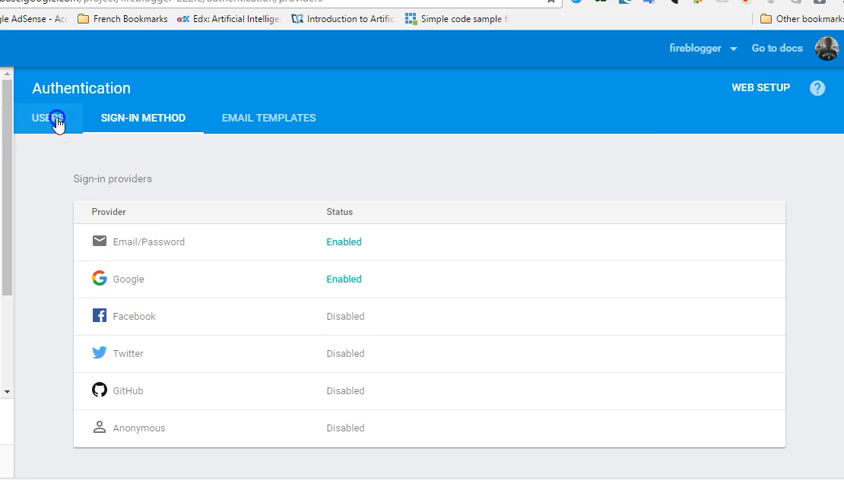
Step: From the Users tab, bring up Web Setup's 'Add Firebase to your web app' snippet
click(47, 117)
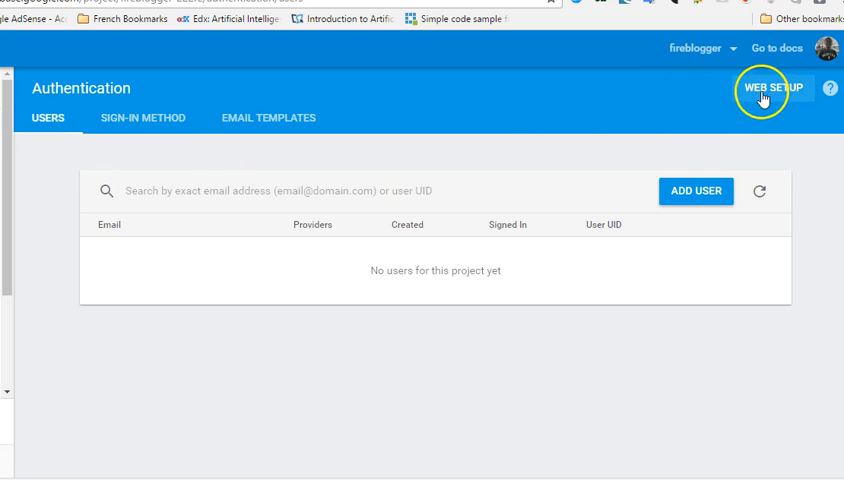
click(769, 88)
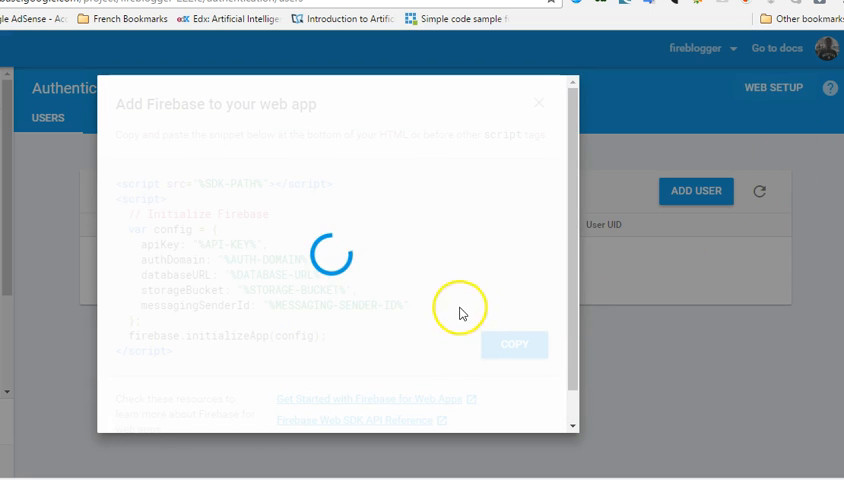
mouse_move(250, 343)
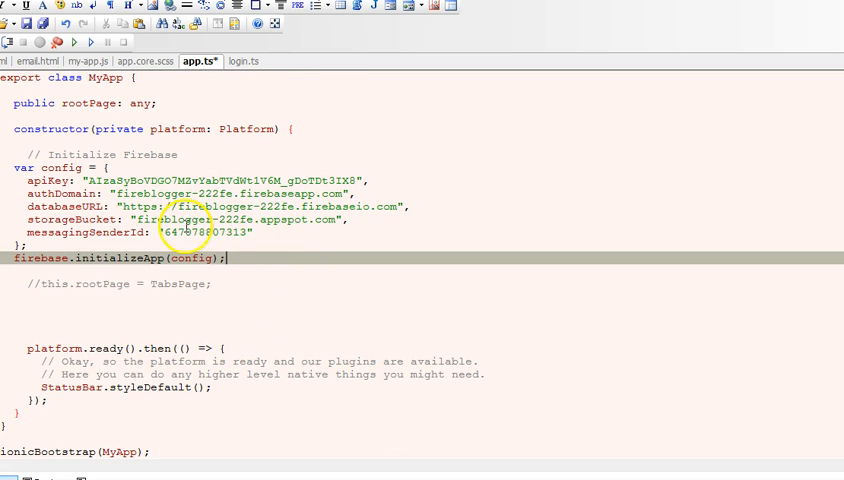
mouse_move(92, 290)
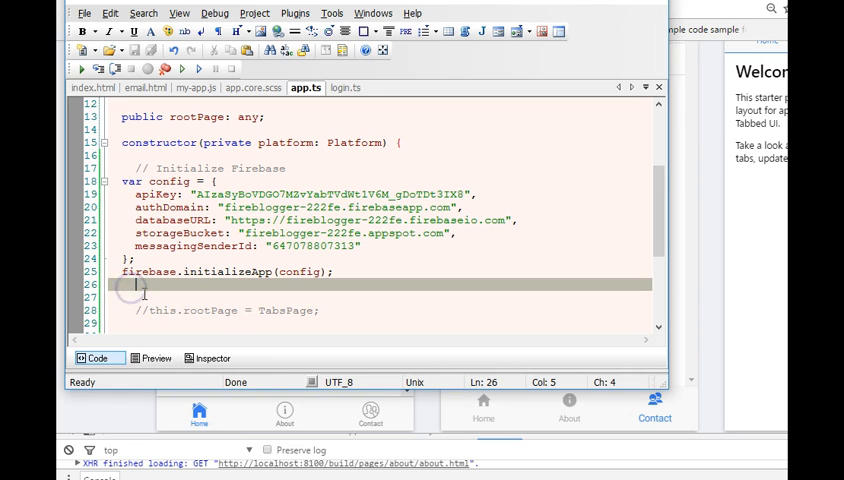
Step: Type firebase.auth().onAuthStateChanged((user) => ... in the app.ts constructor
text(firebase.auth()
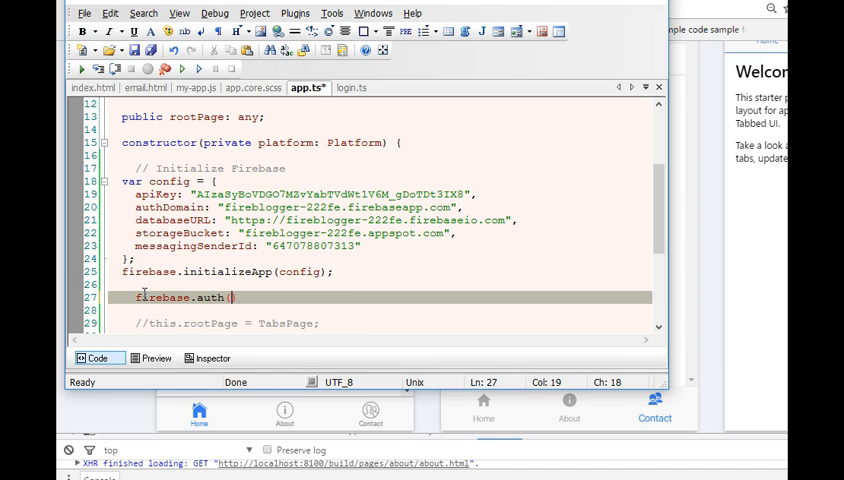
text().)
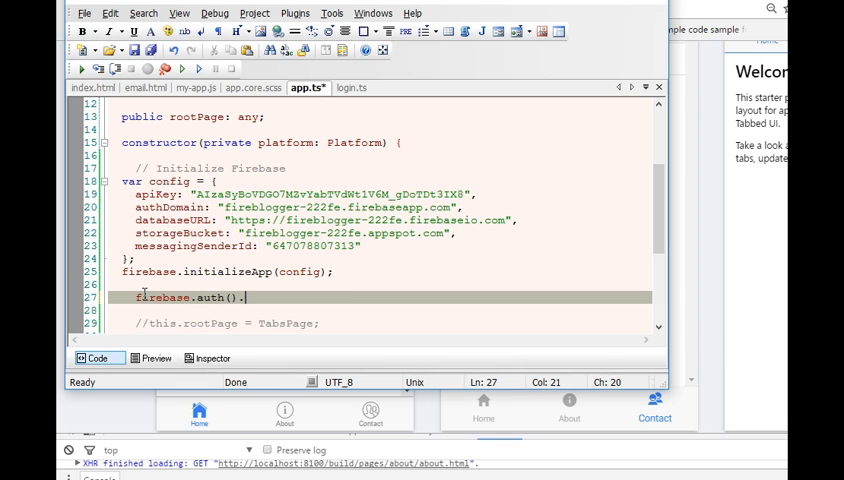
text(on)
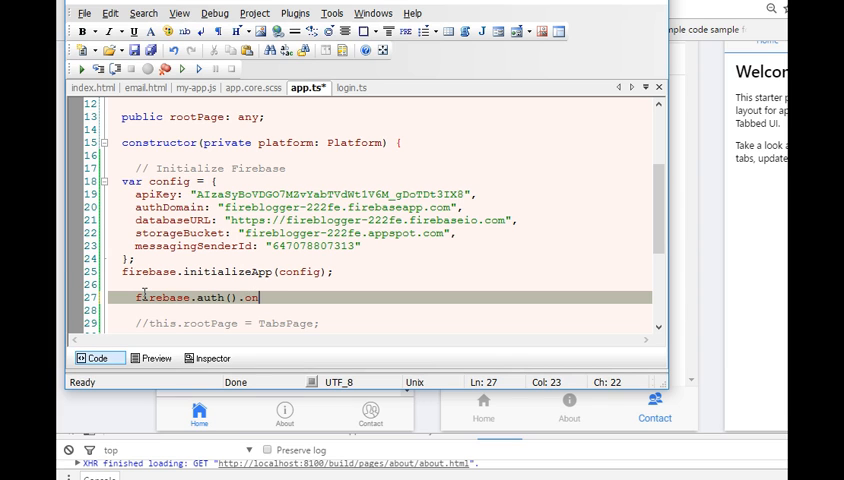
text(Auth)
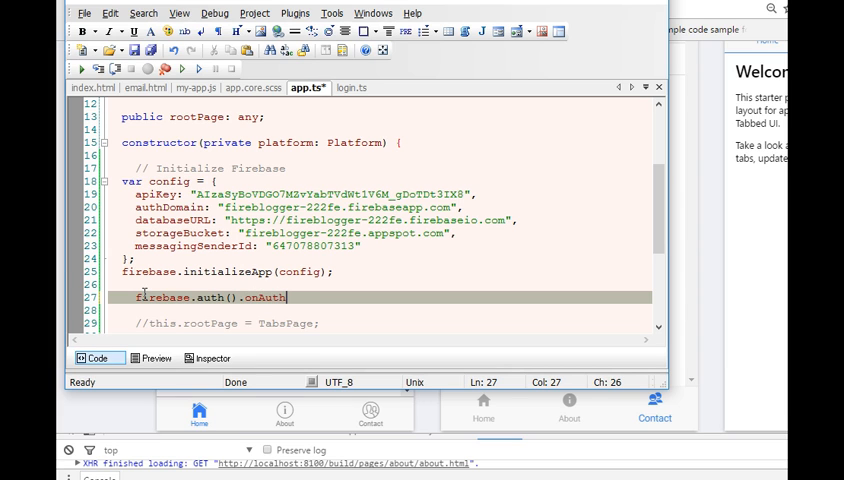
text(StateCh)
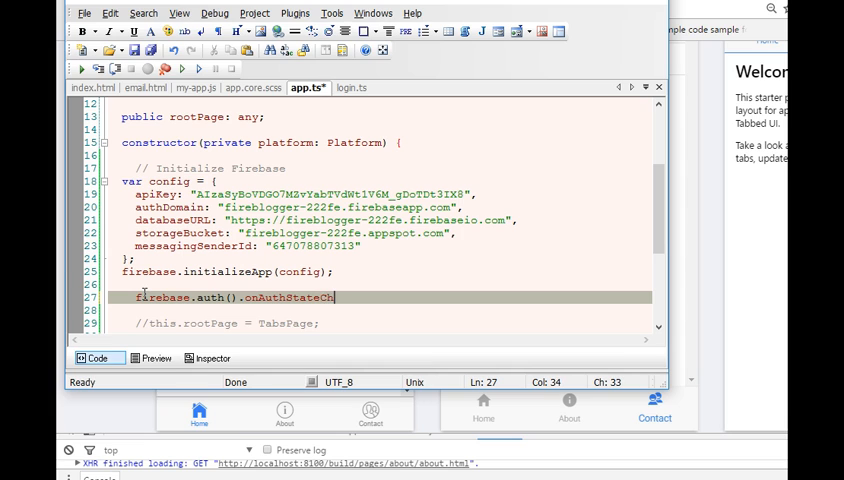
text(anged)
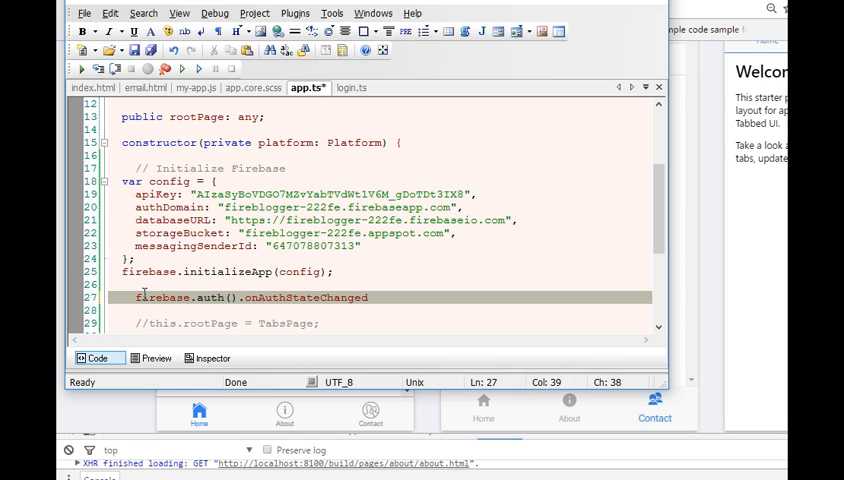
text(())
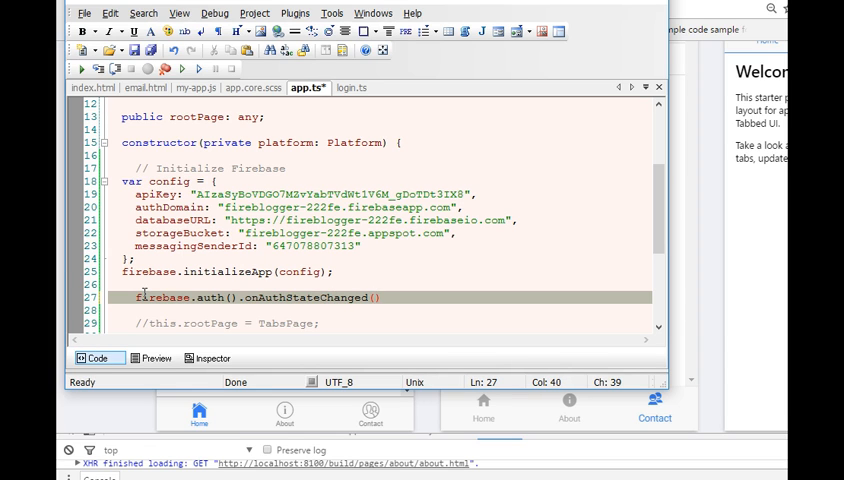
text(user)
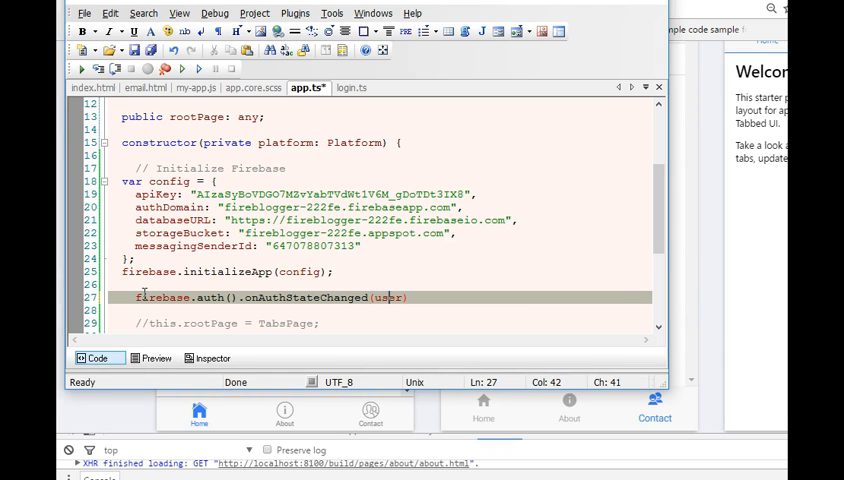
text(()
text(})
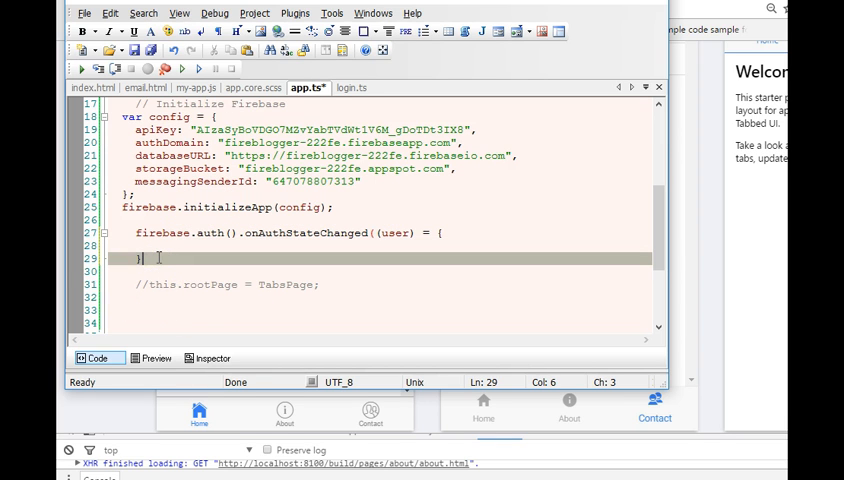
Step: Inside the callback add if(user){ this.rootPage = PostsPage; }
text();)
text(if(user)
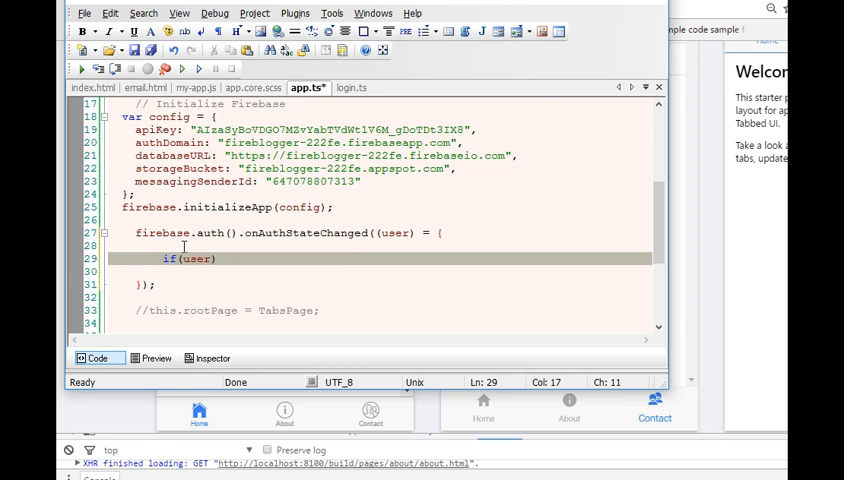
text({)
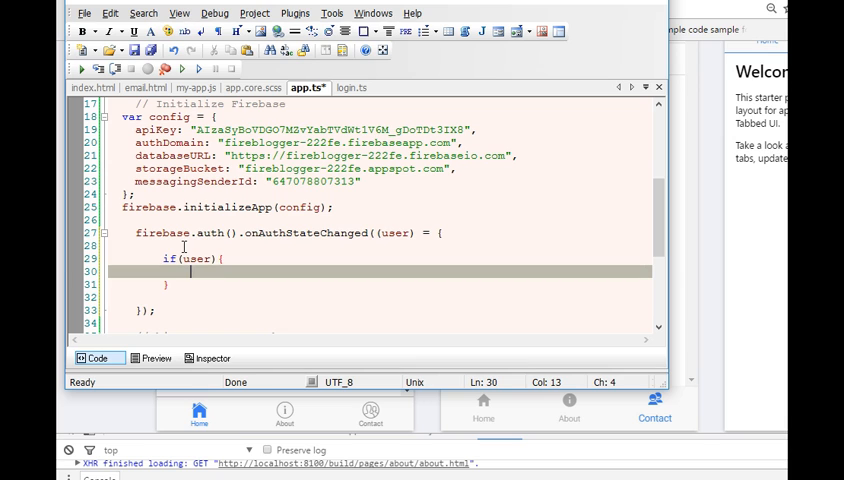
text(this.r)
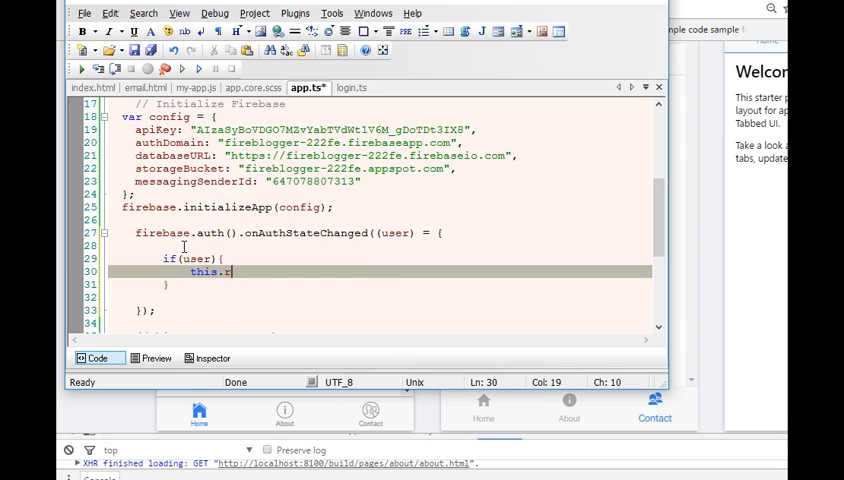
text(ootPage)
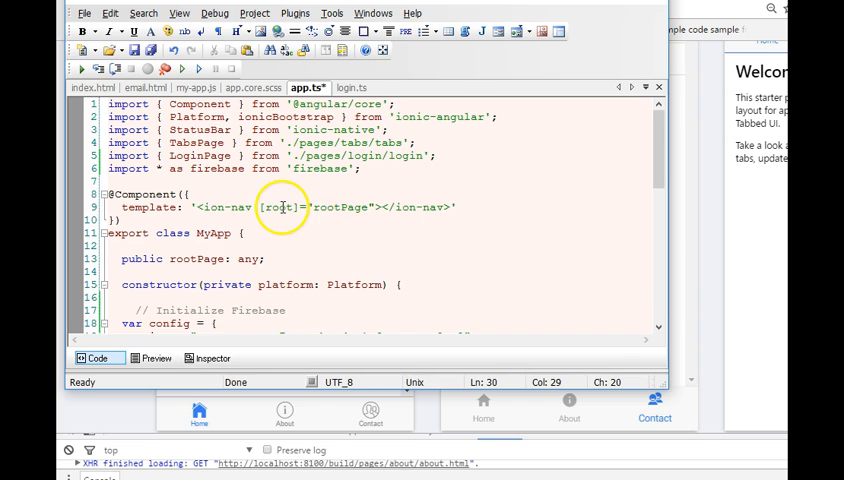
scroll(down, 3)
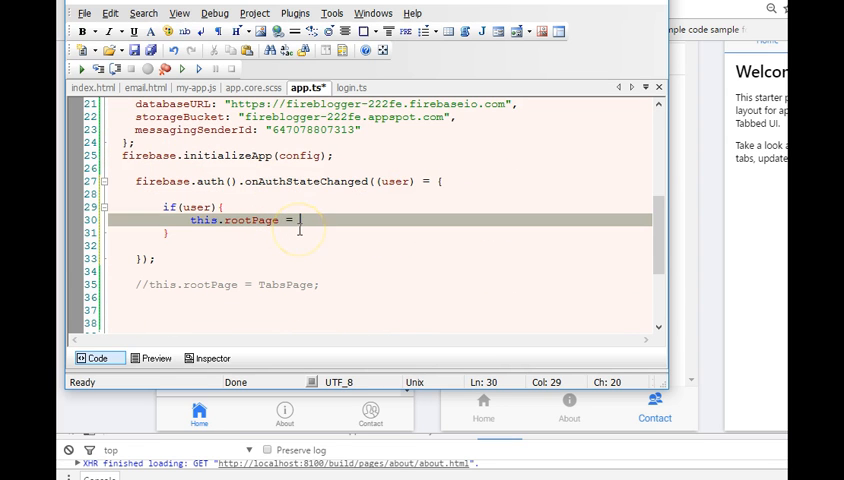
text(Pos)
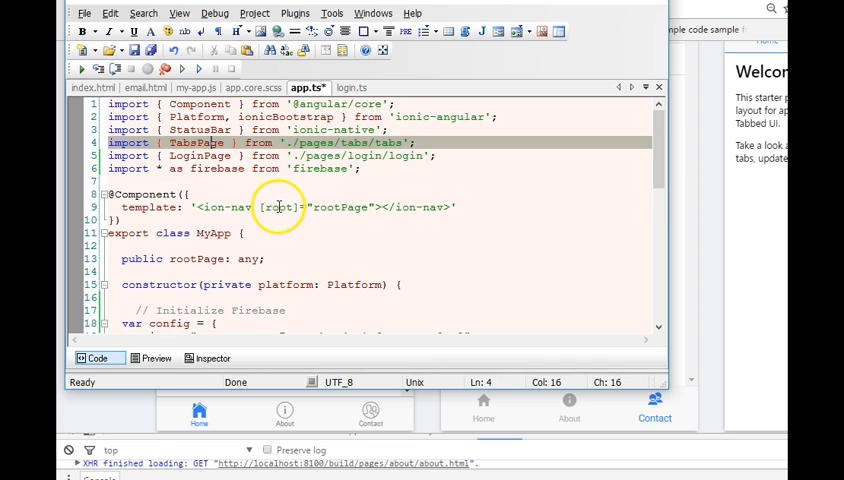
Step: Replace PostsPage with TabsPage in the if(user) rootPage assignment
scroll(down, 3)
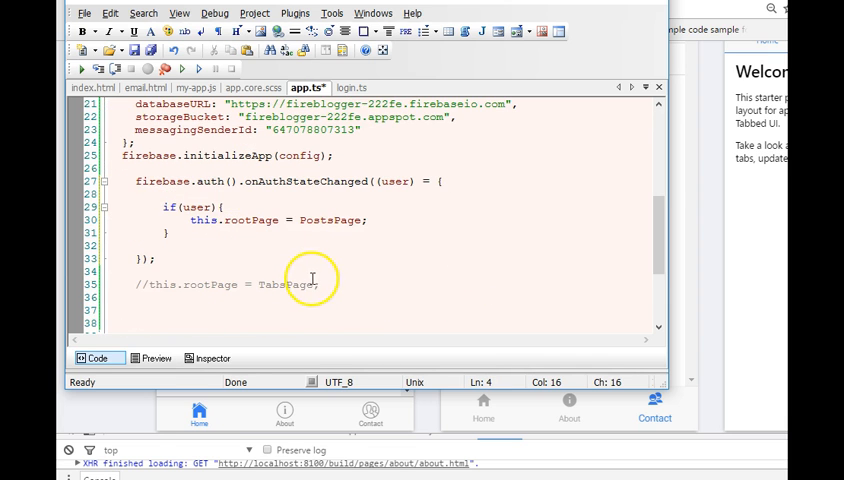
click(288, 285)
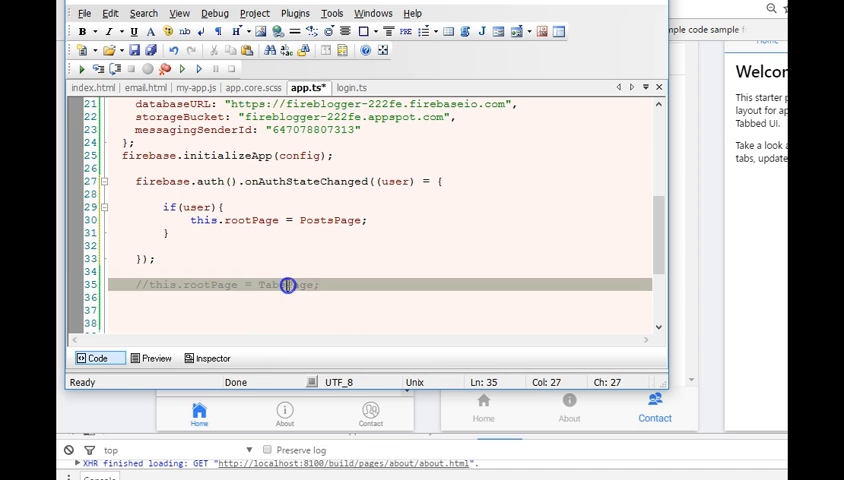
double_click(333, 220)
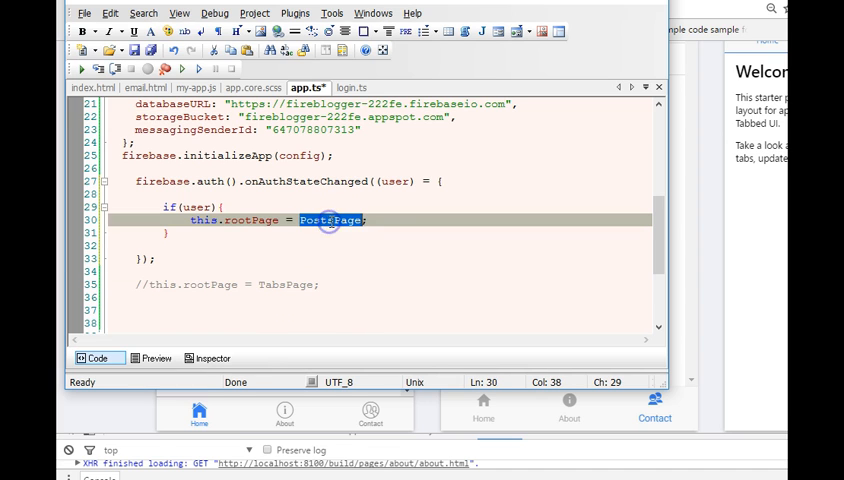
text(TabsPage)
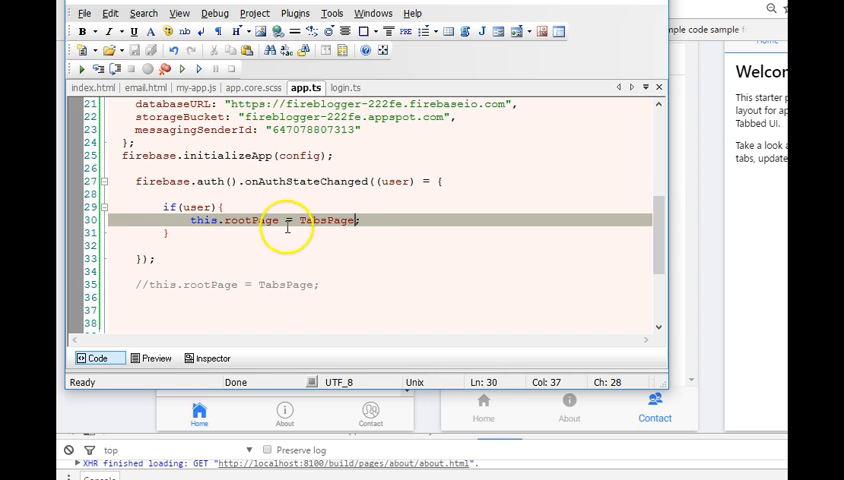
mouse_move(278, 226)
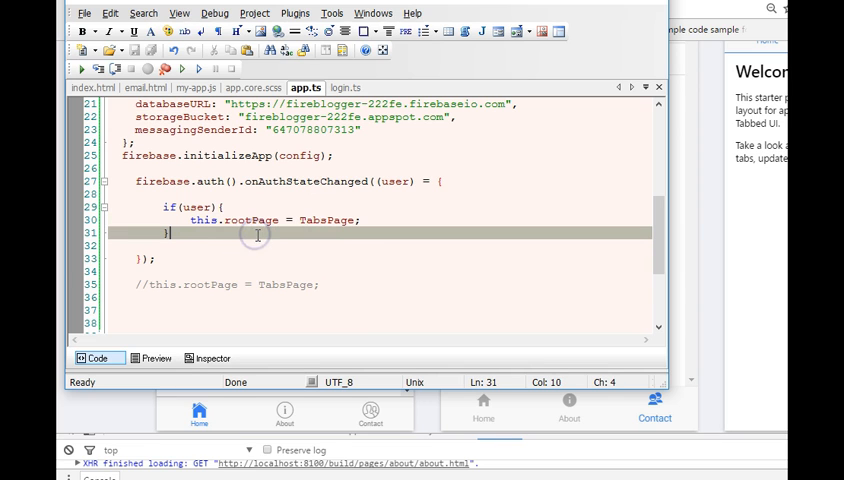
Step: Add else { this.rootPage = LoginPage; } and delete the commented-out old rootPage line
text(else {)
click(378, 245)
text(this.root)
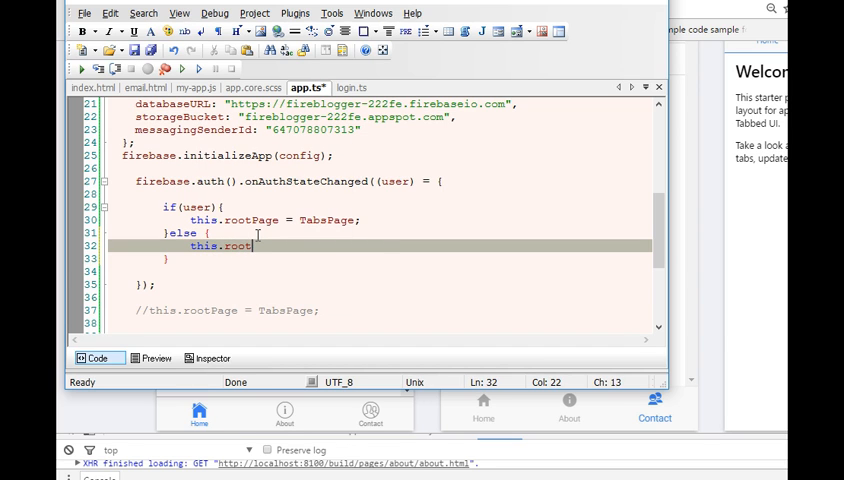
text(Page =)
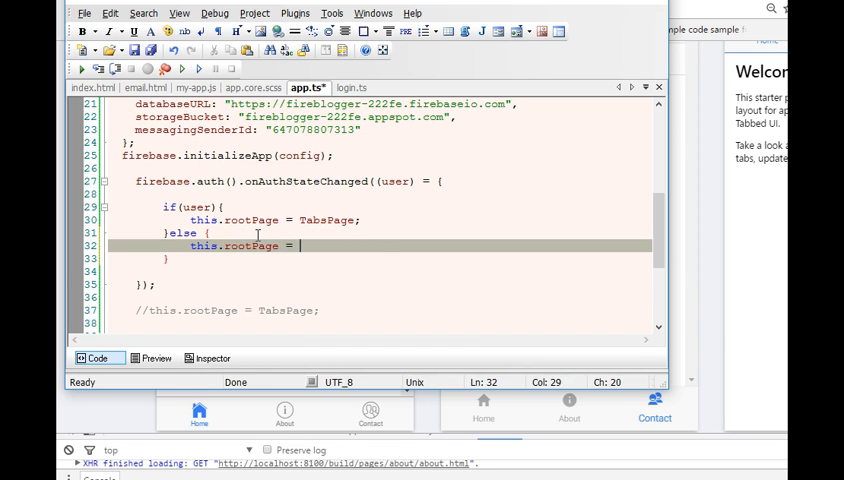
text(LoginPage;)
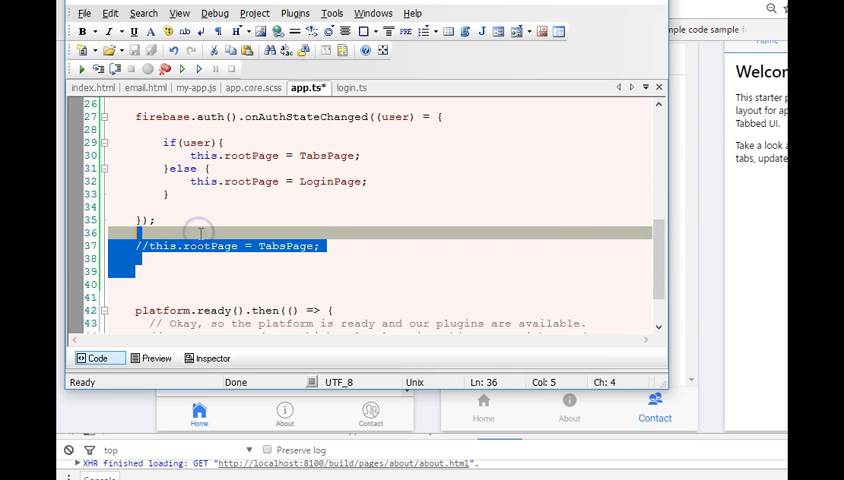
key(Delete)
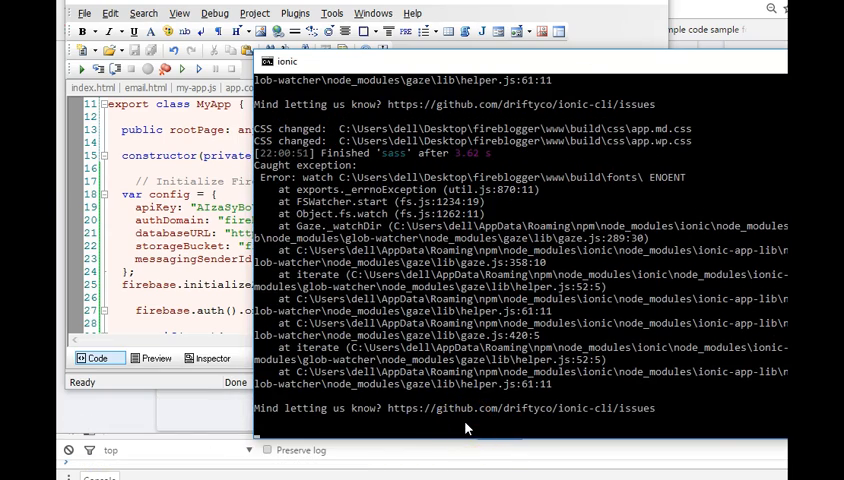
Step: Scroll the Ionic console to read the TypeScript errors for app.ts lines 31–32
scroll(down, 3)
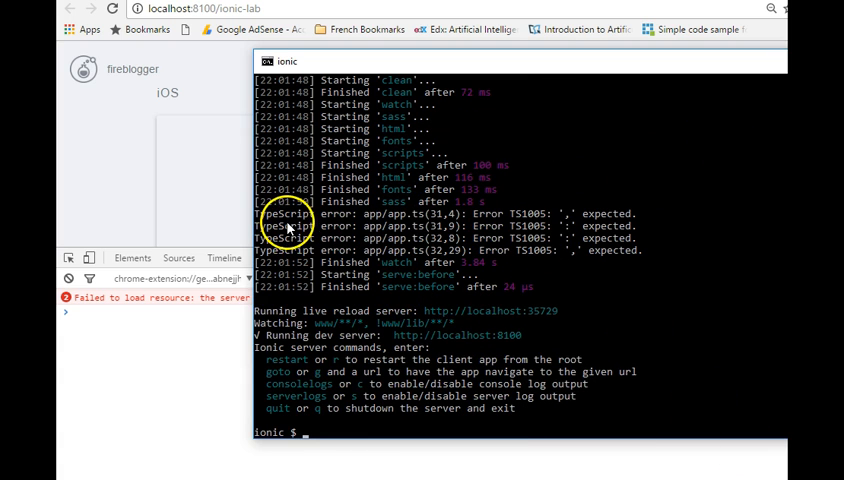
mouse_move(545, 225)
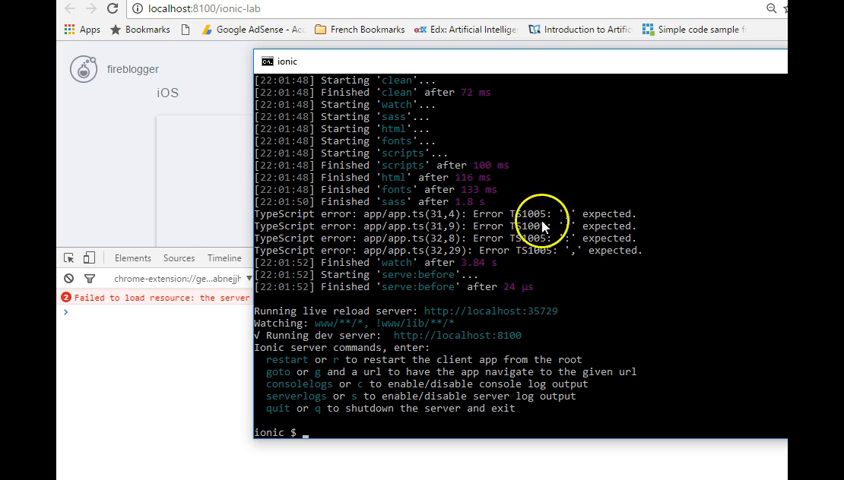
mouse_move(367, 219)
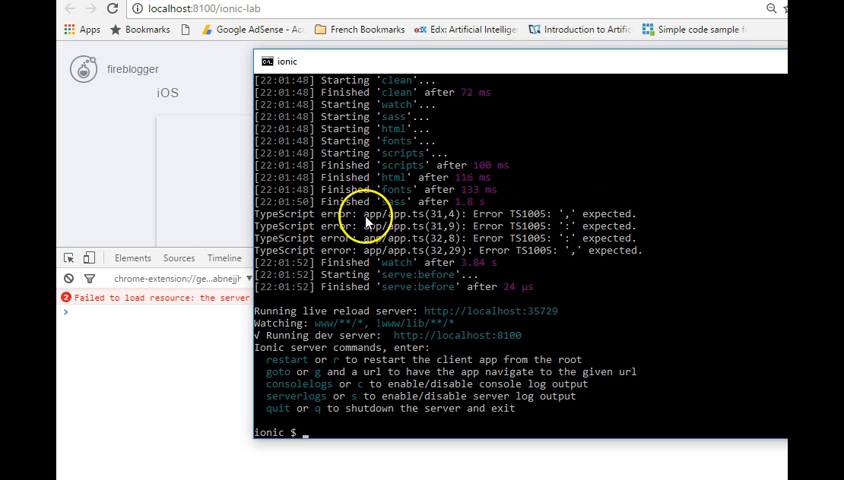
mouse_move(427, 226)
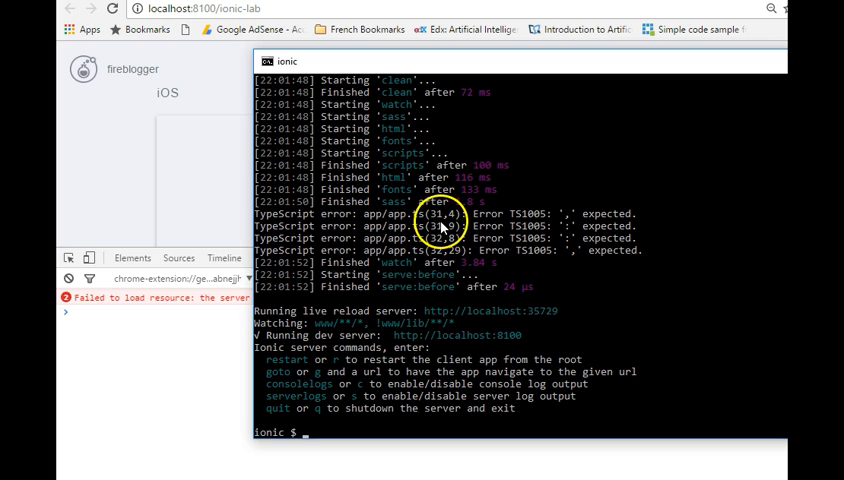
mouse_move(568, 225)
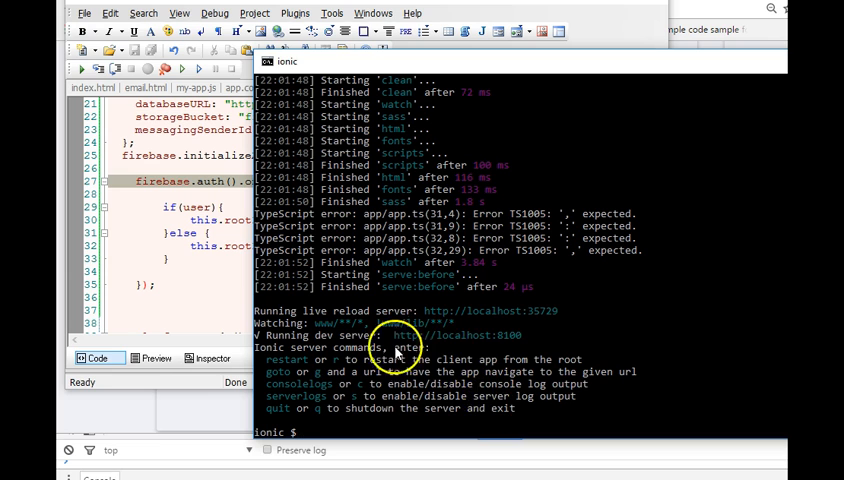
mouse_move(295, 421)
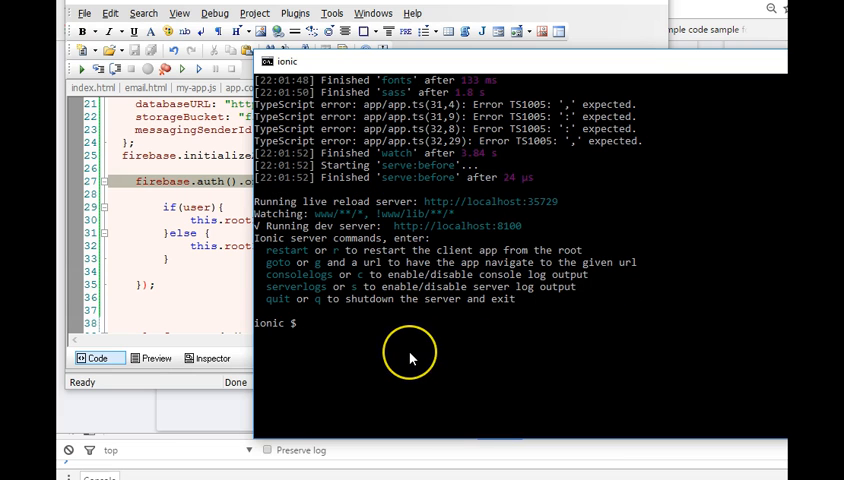
Step: Enter r at the ionic $ prompt to restart the client app
text(r) => {)
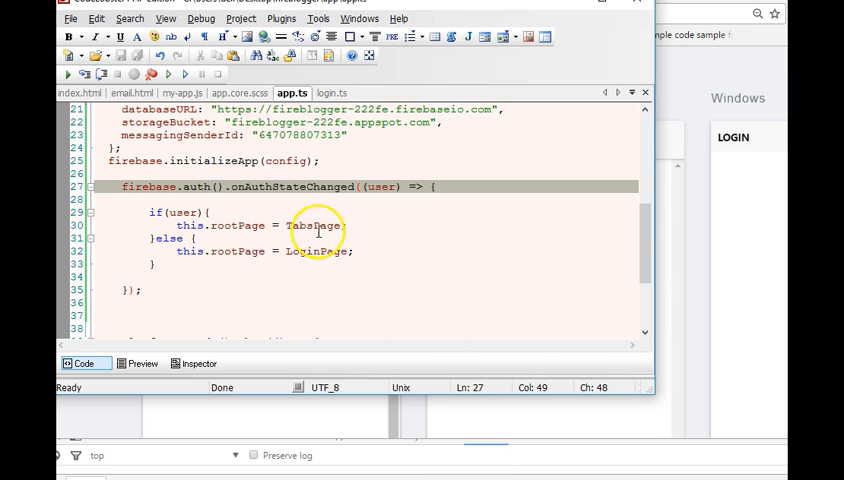
Step: Switch to the Chrome Ionic Lab tab showing the login page previews
click(322, 251)
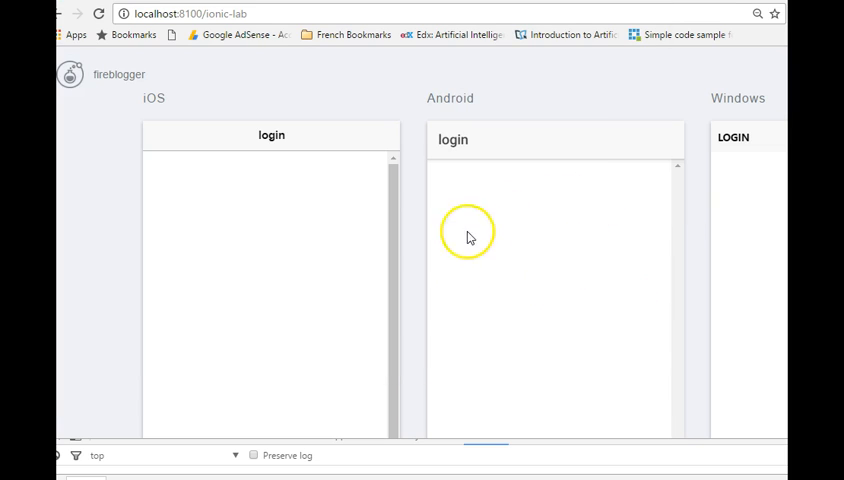
mouse_move(536, 362)
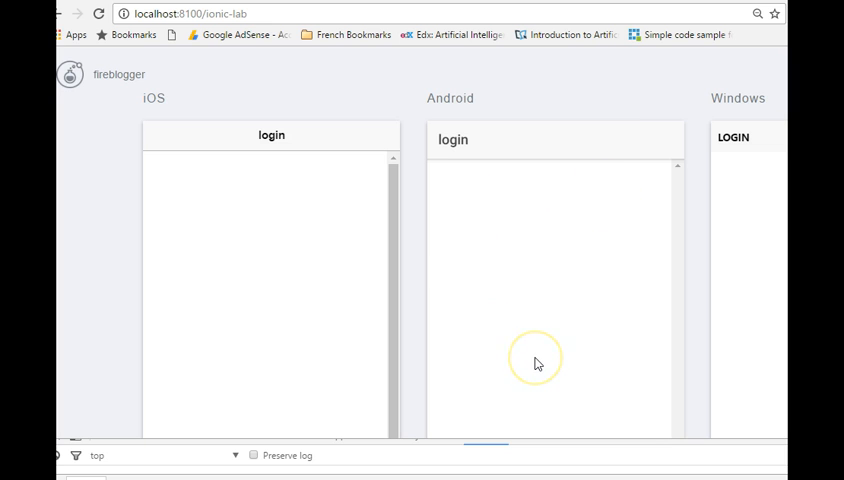
mouse_move(208, 267)
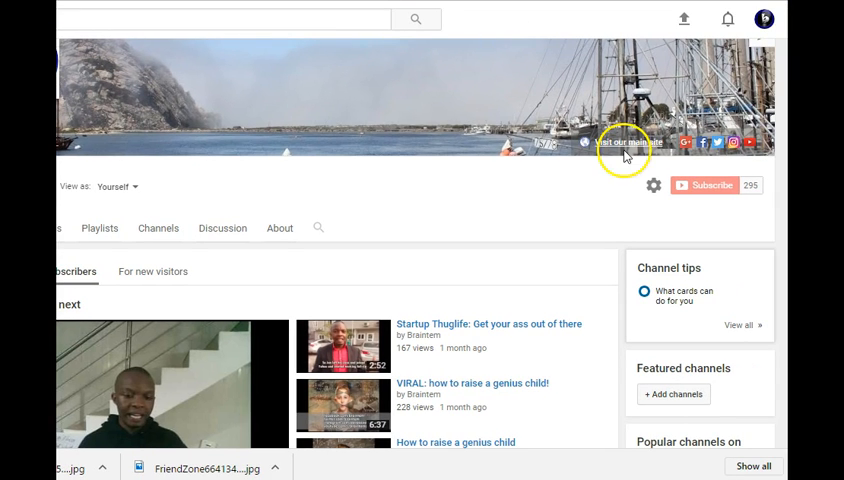
mouse_move(726, 188)
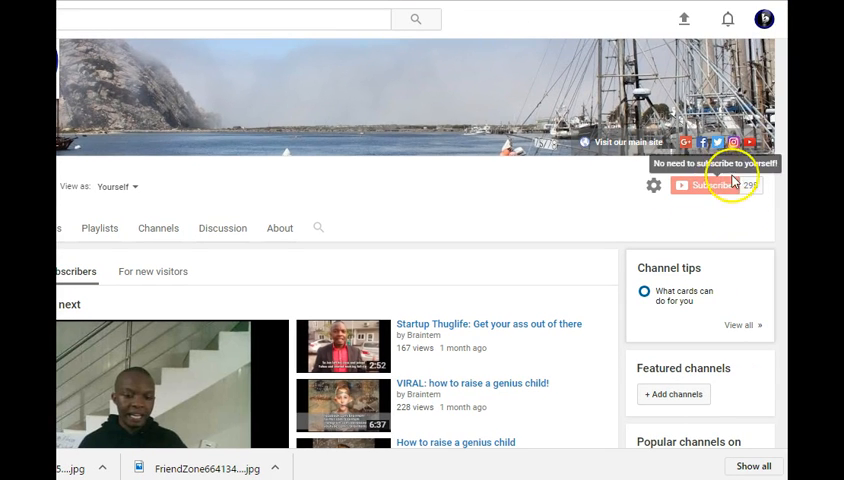